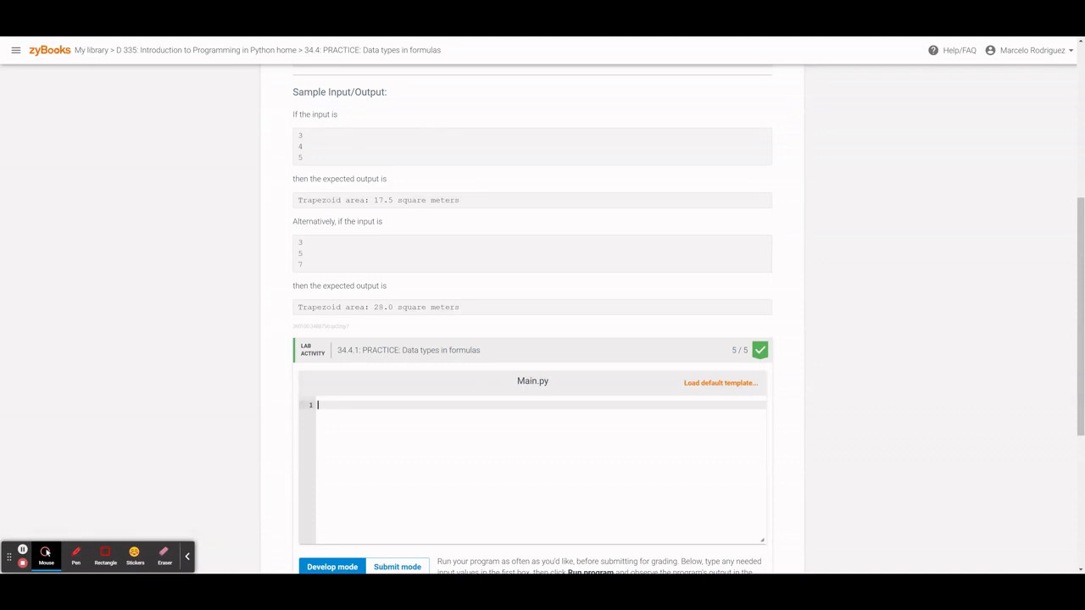
mouse_move(347, 393)
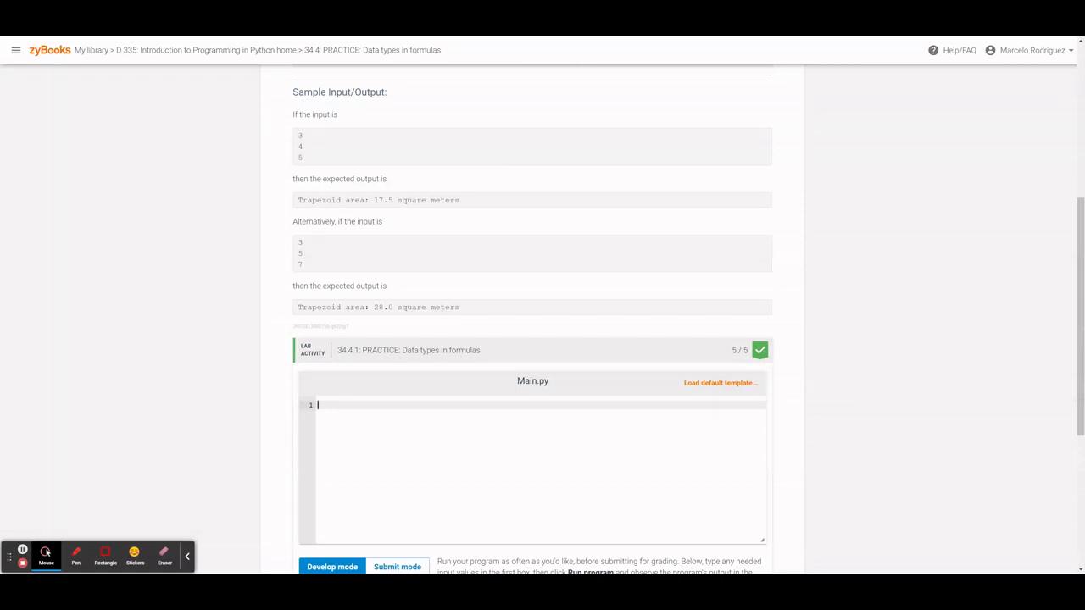
- Reach the Inscribe solutions link in the video's description and follow it
scroll("up", 3)
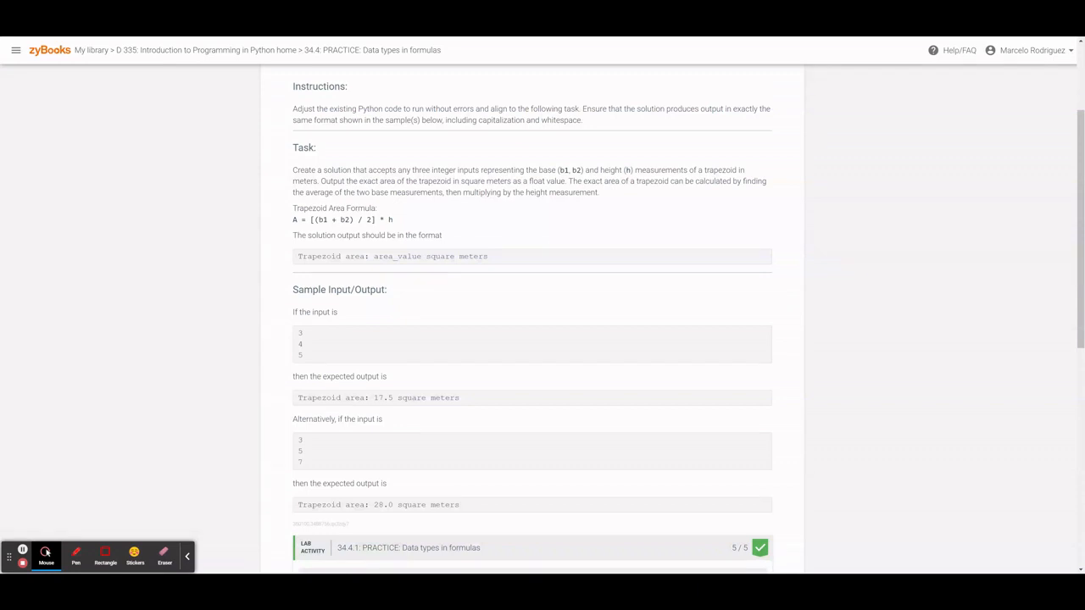
mouse_move(407, 194)
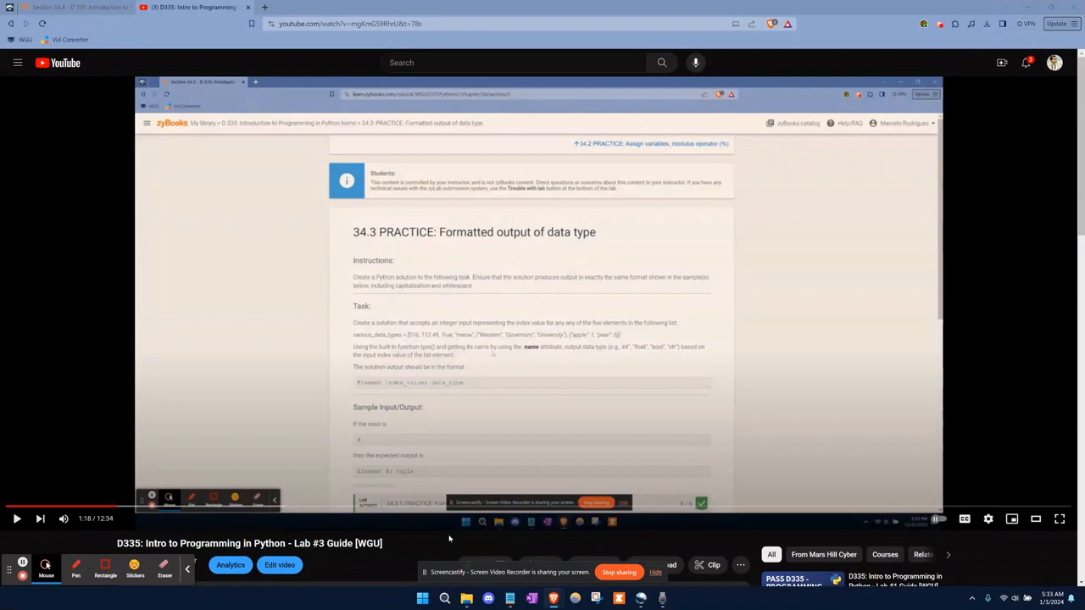
mouse_move(416, 546)
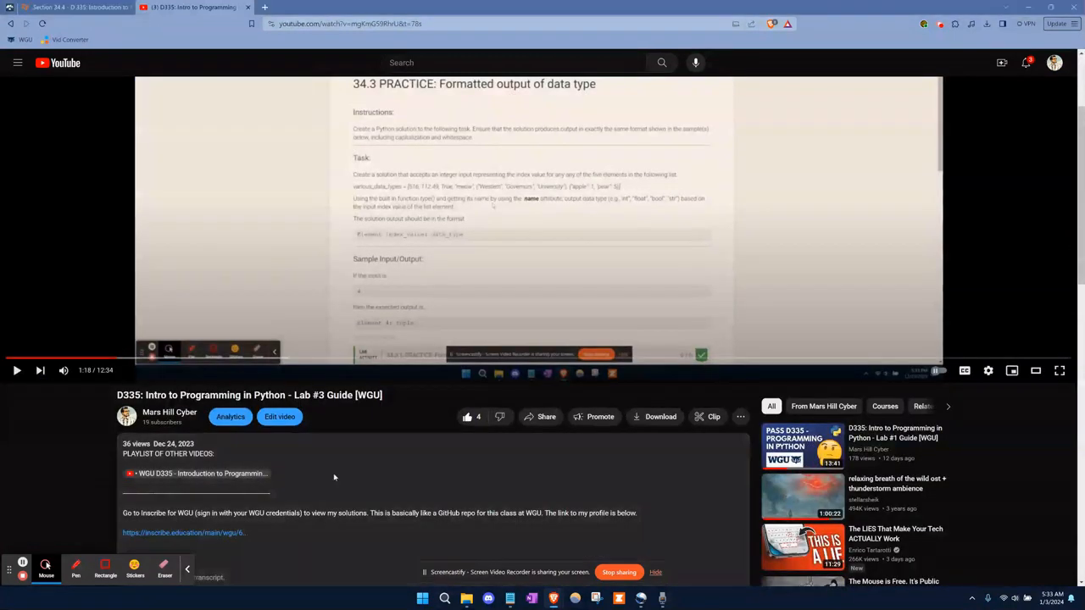
scroll("down", 3)
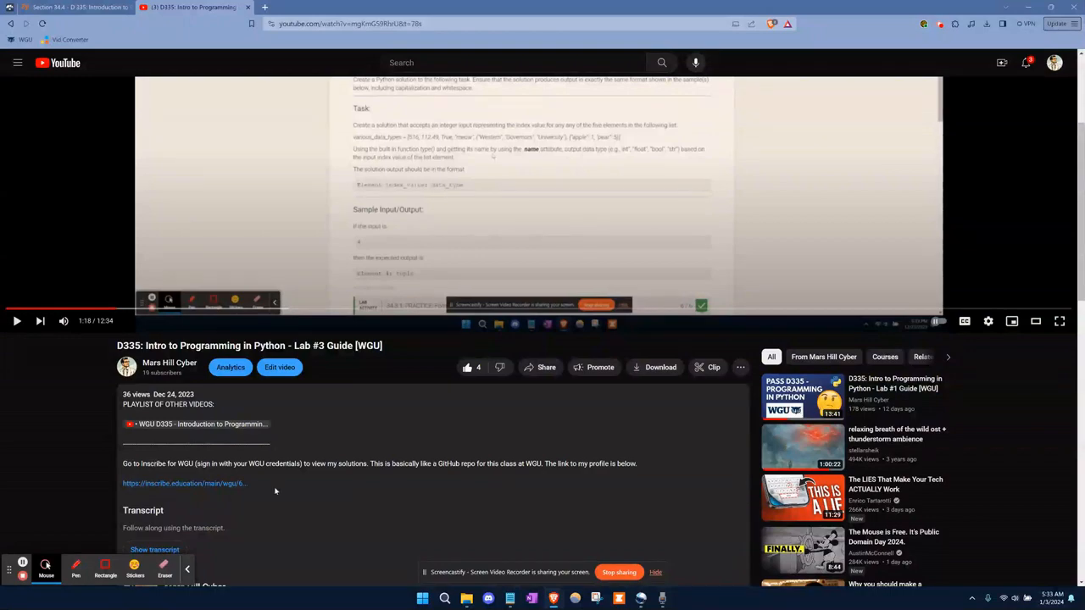
left_click(183, 483)
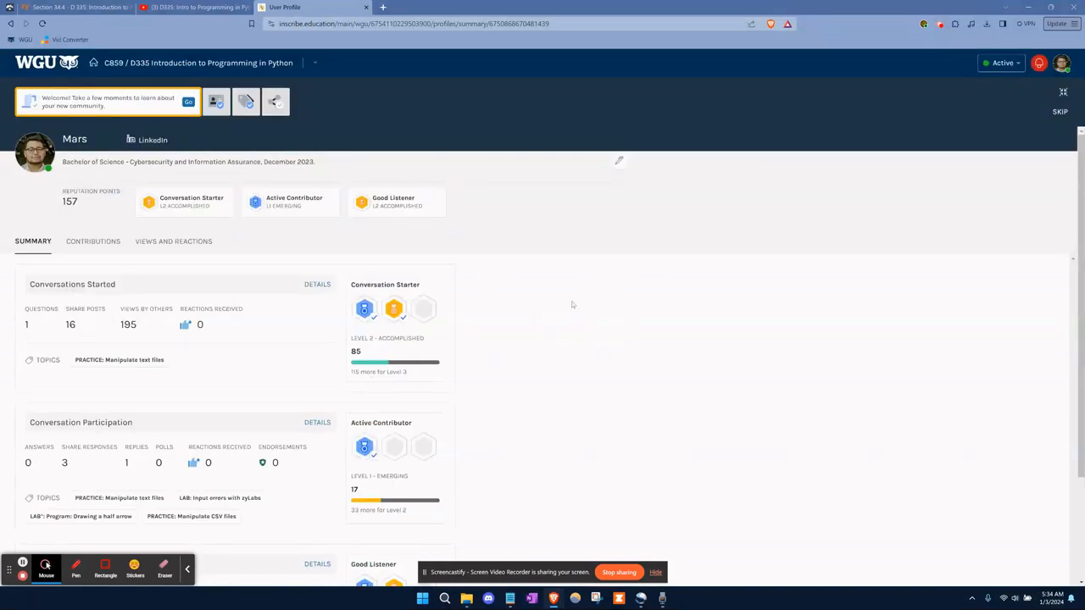
mouse_move(91, 241)
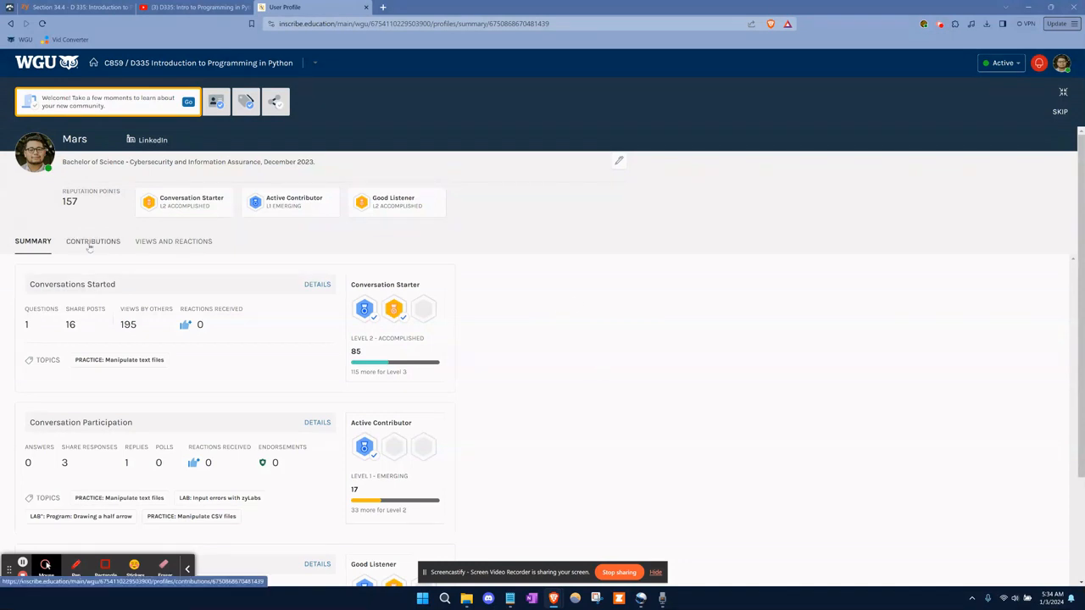
- Show the profile's contributions filtered to Started conversations only
left_click(91, 241)
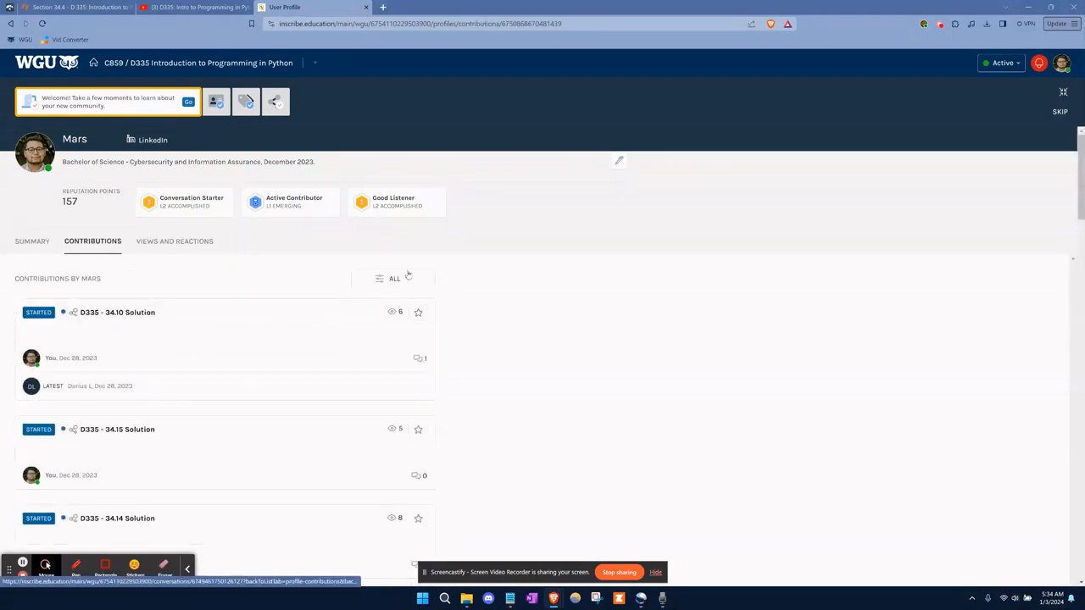
left_click(395, 278)
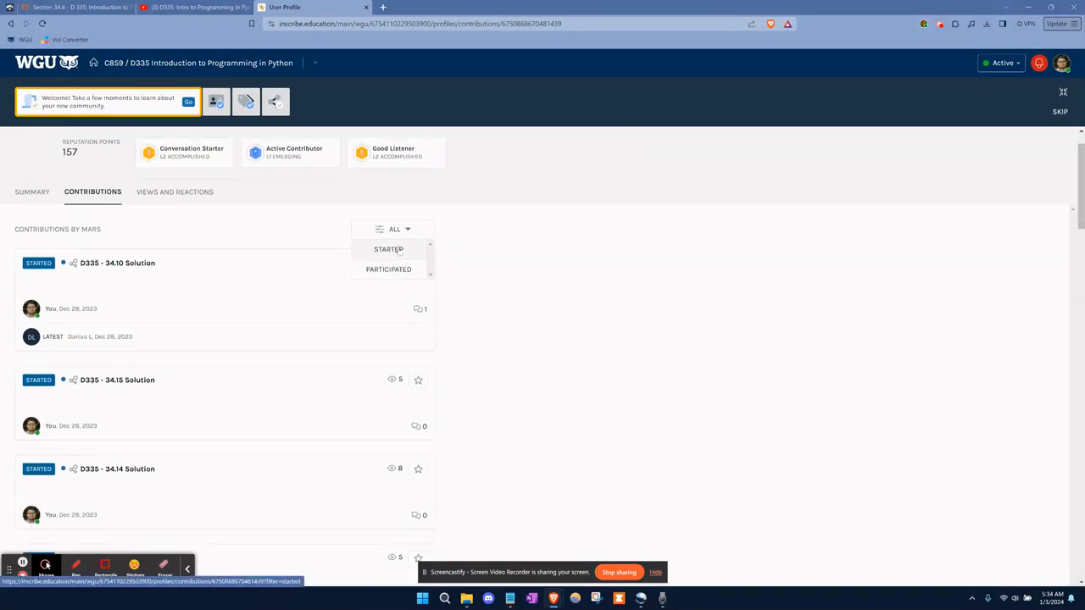
left_click(389, 247)
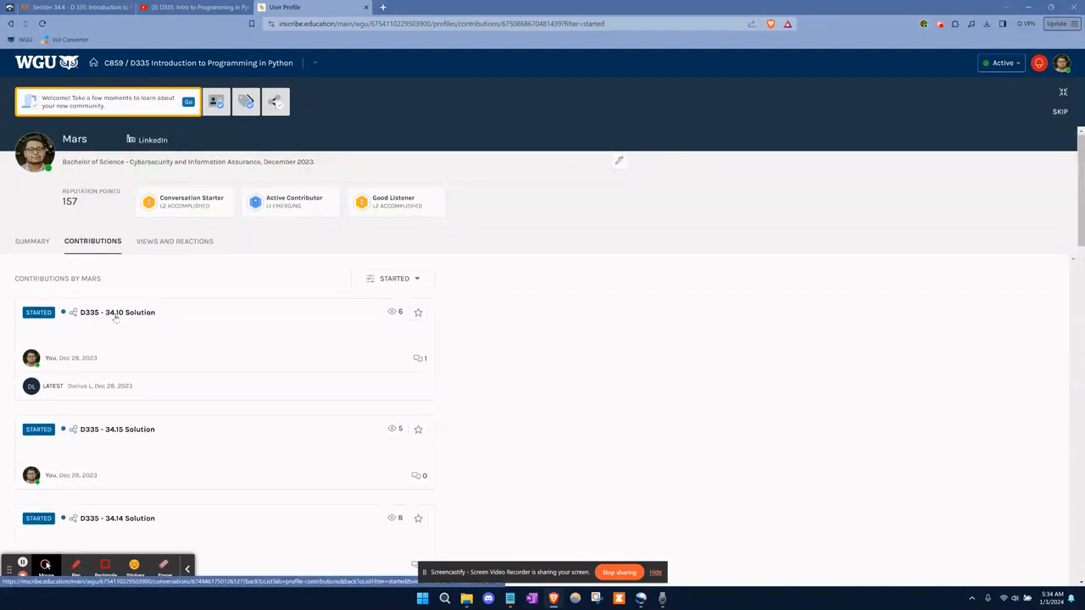
- Scroll the started contributions list down to the D335 - 34.7 Solution post
scroll("down", 3)
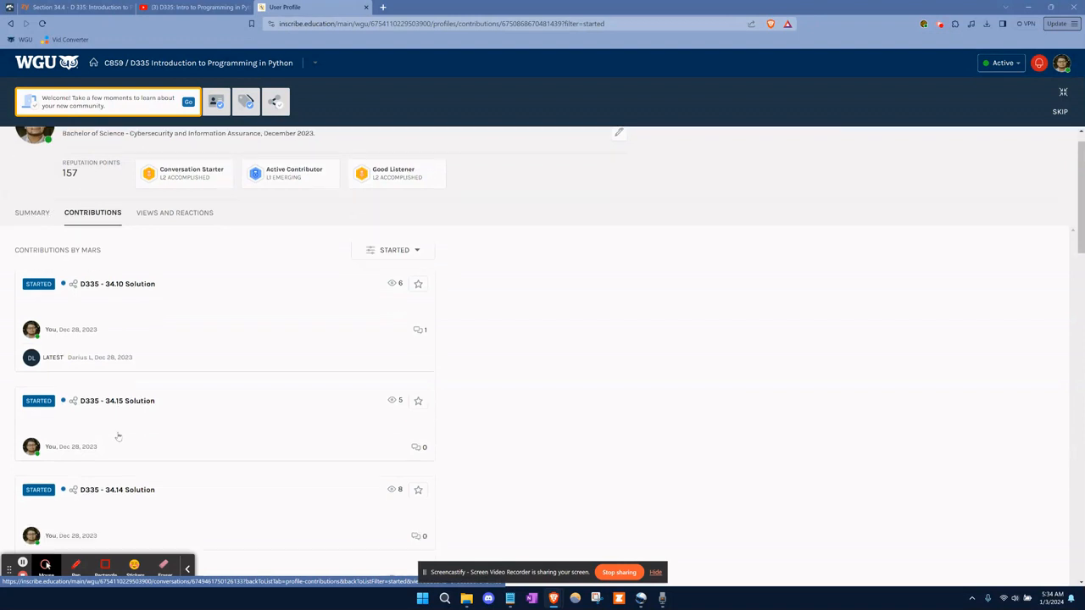
scroll("down", 3)
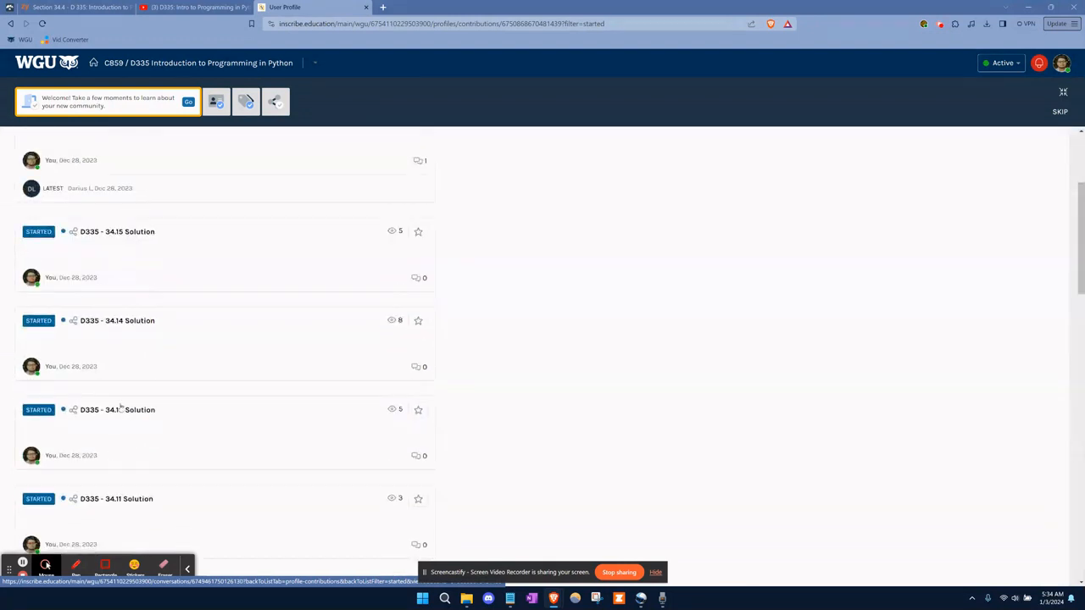
scroll("down", 3)
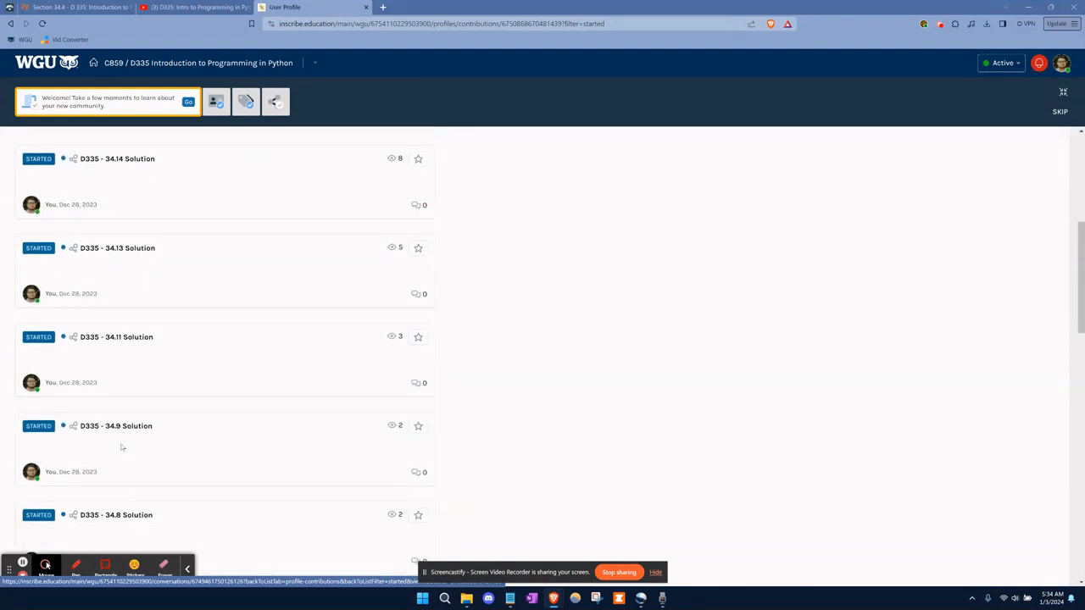
scroll("down", 3)
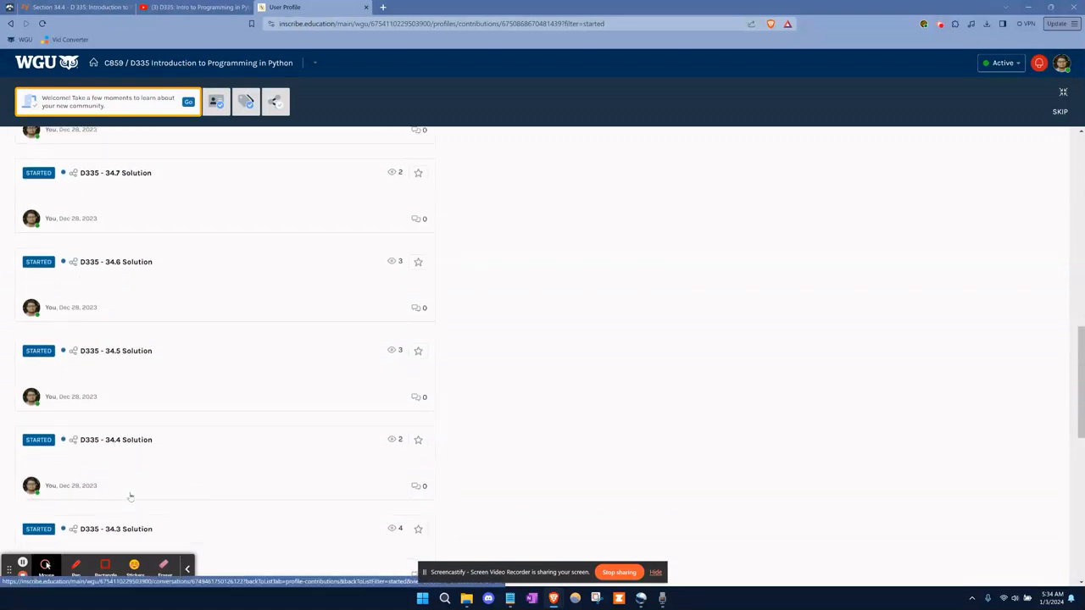
mouse_move(190, 365)
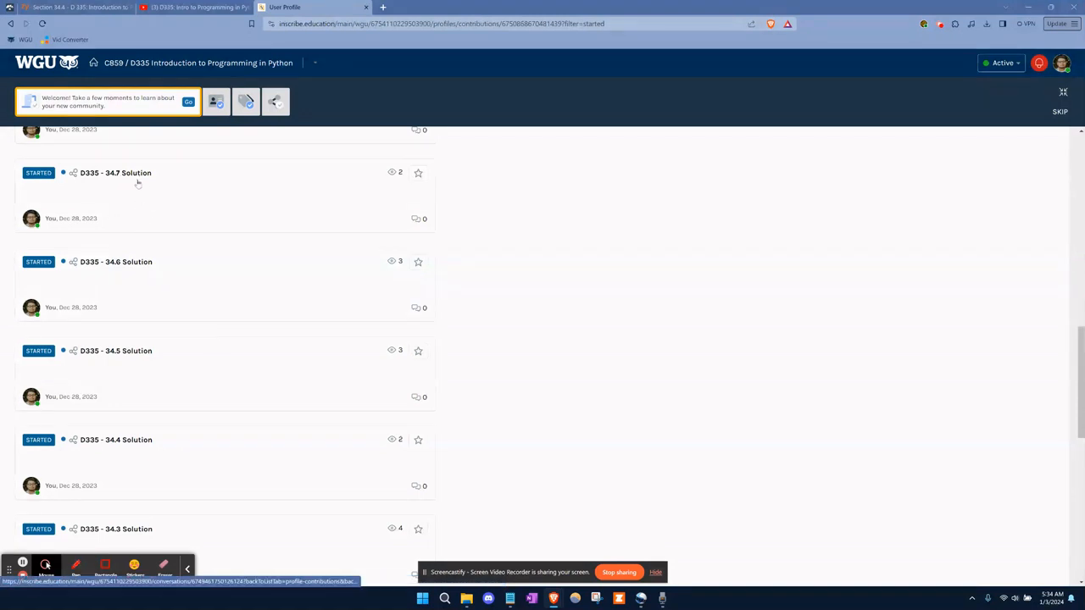
scroll("down", 3)
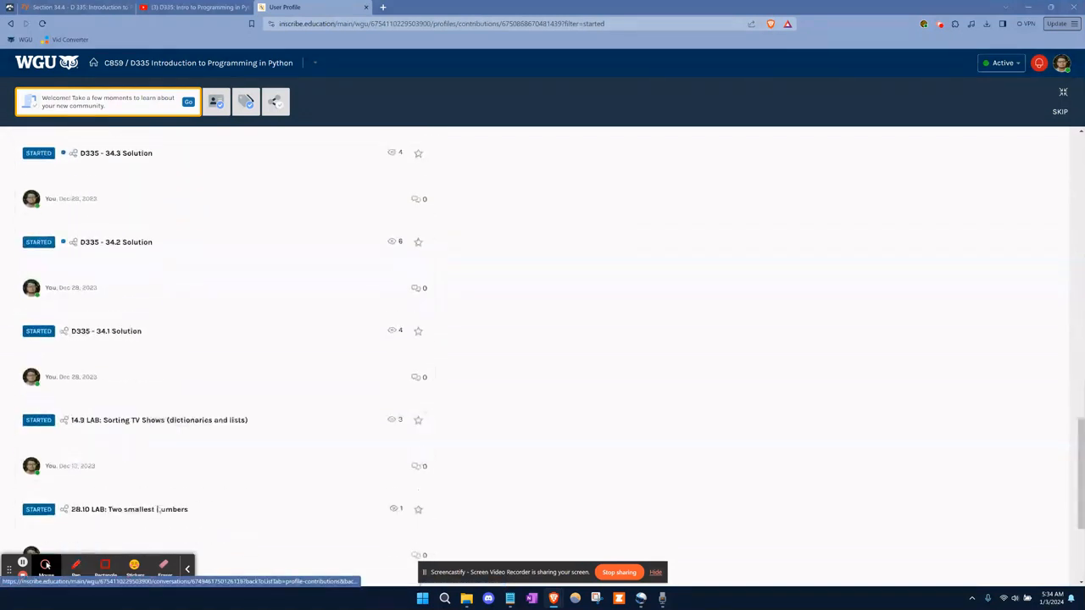
scroll("down", 3)
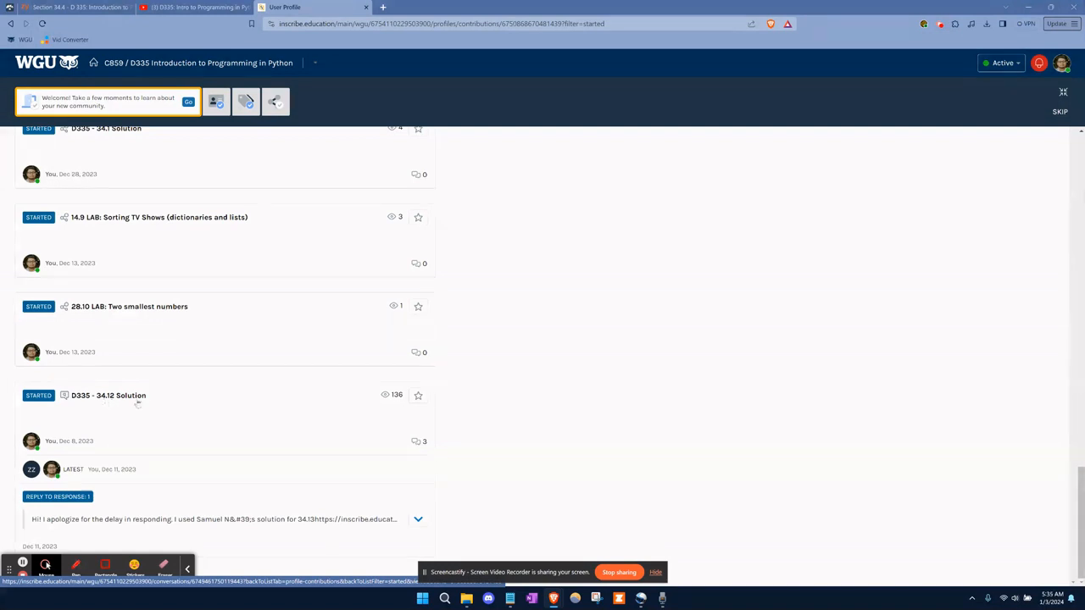
mouse_move(71, 449)
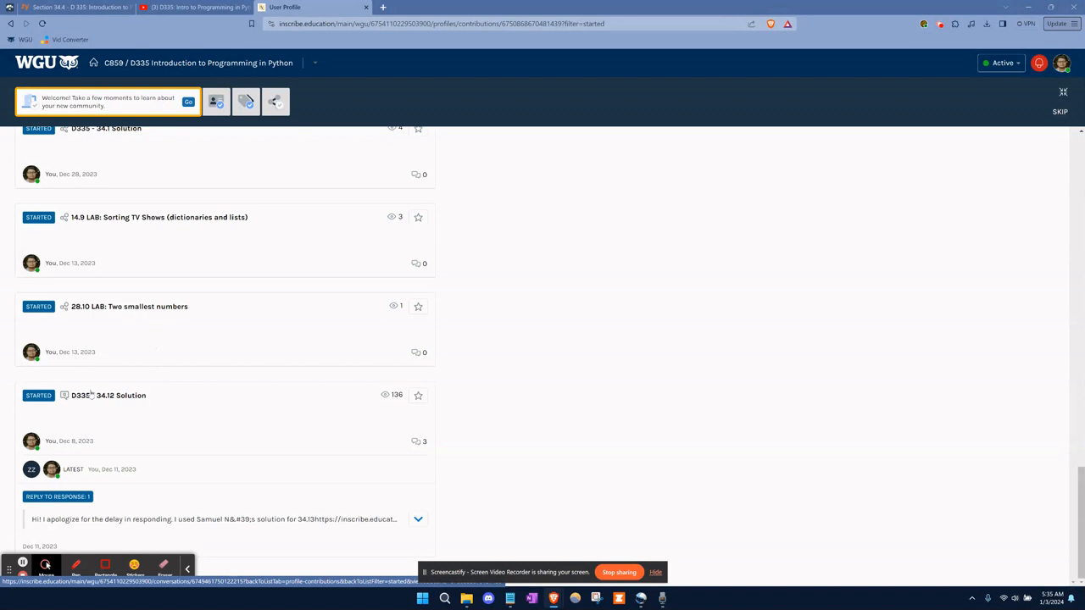
scroll("down", 3)
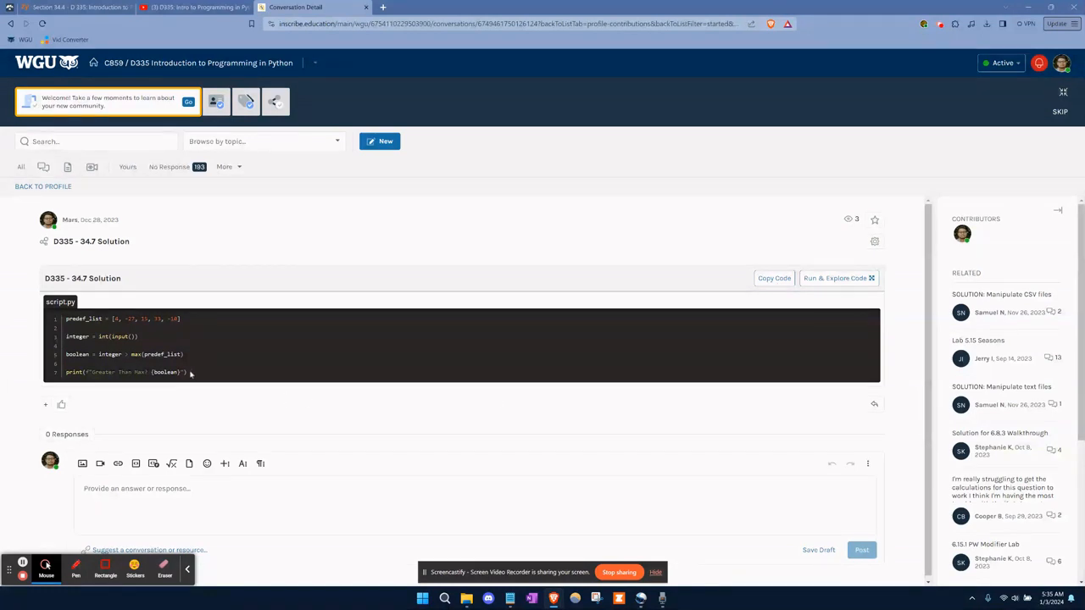
mouse_move(258, 431)
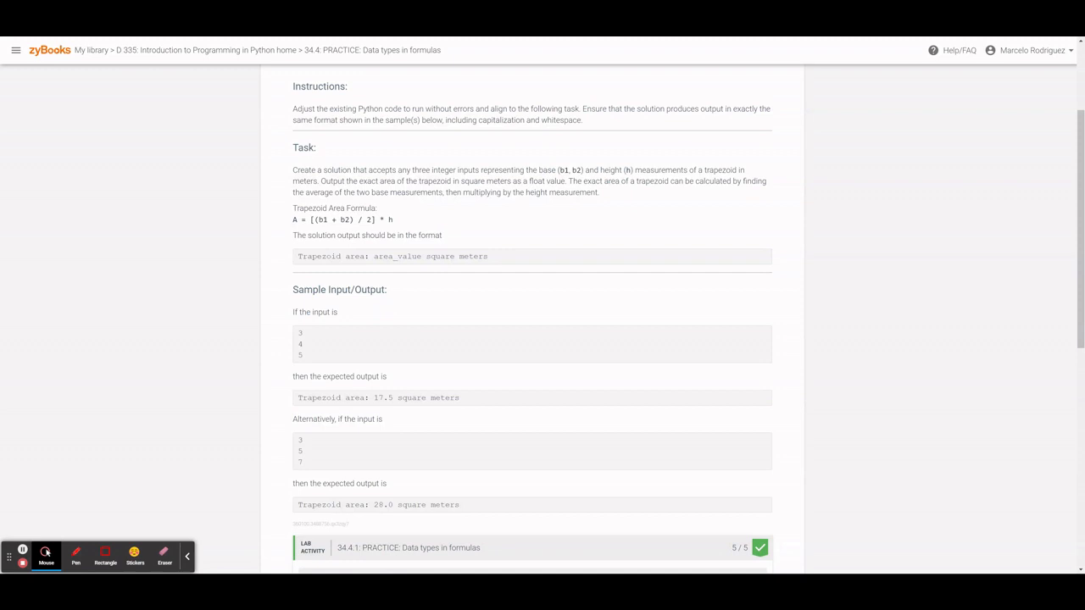
double_click(329, 256)
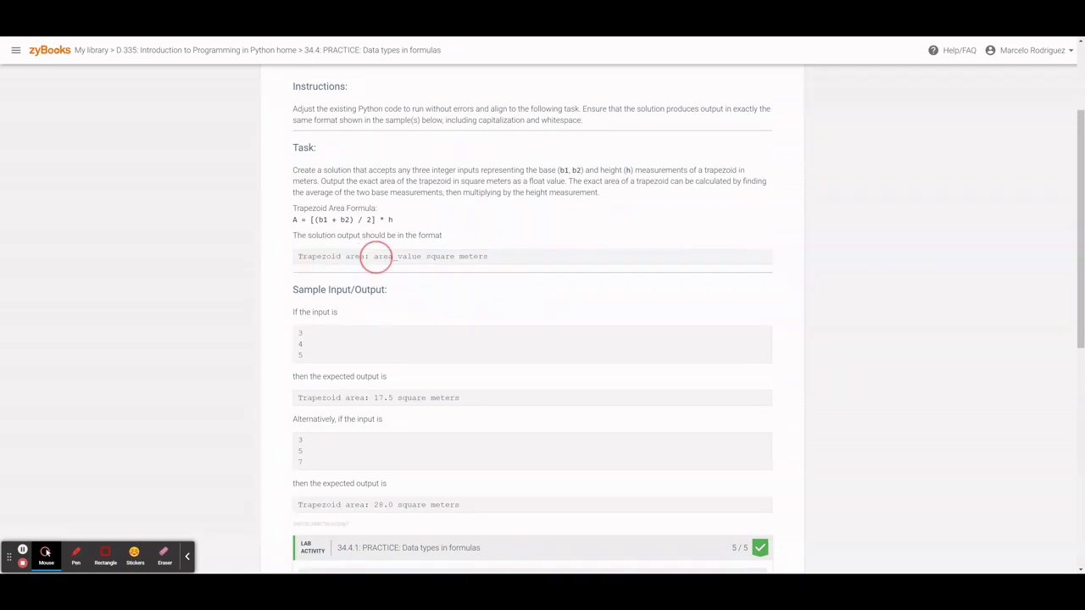
double_click(397, 256)
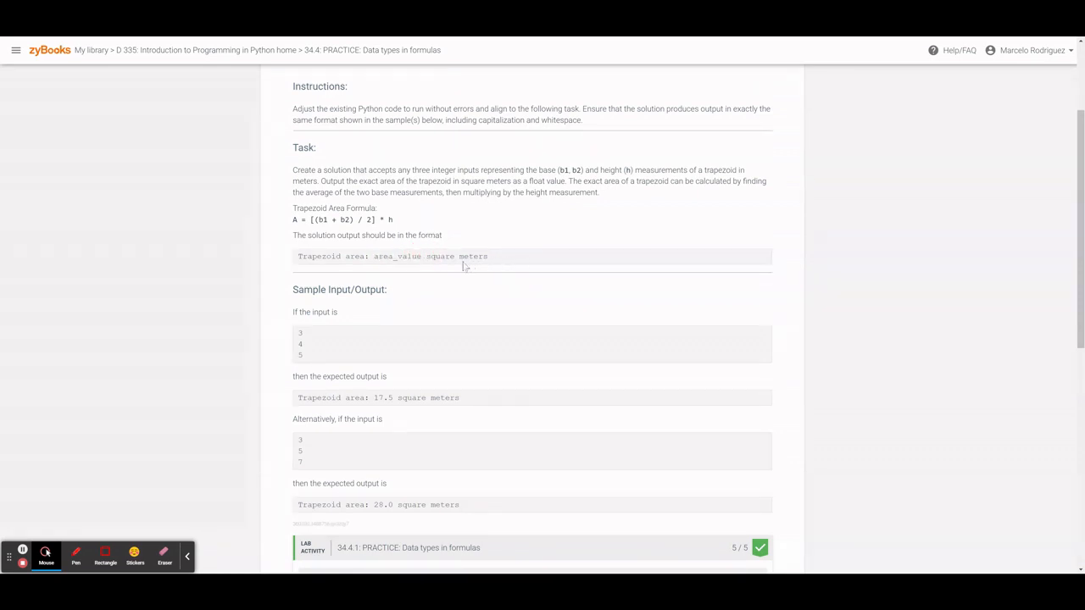
scroll("down", 3)
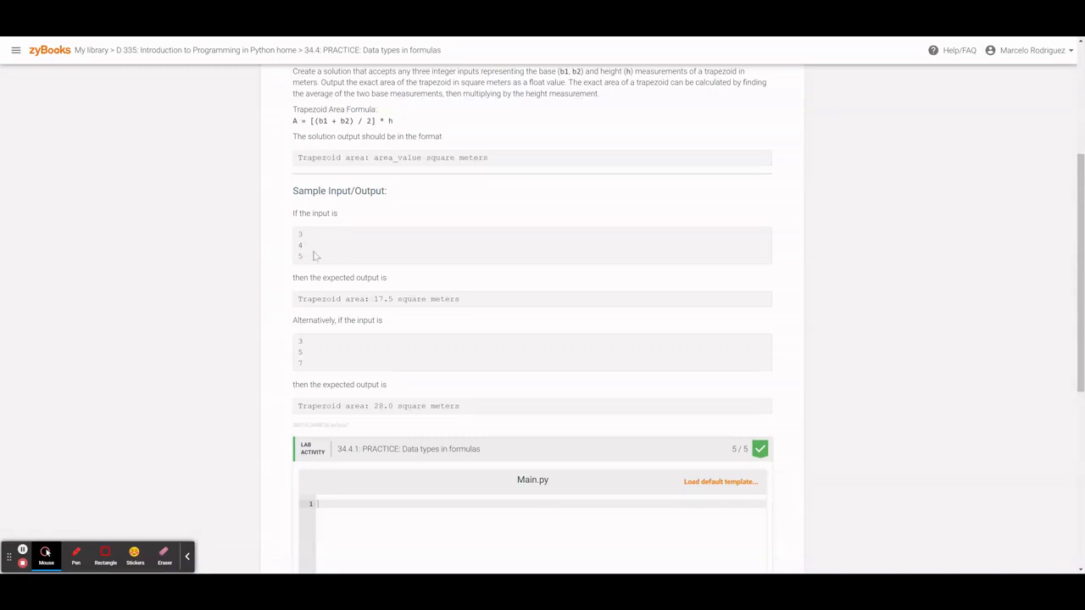
mouse_move(417, 393)
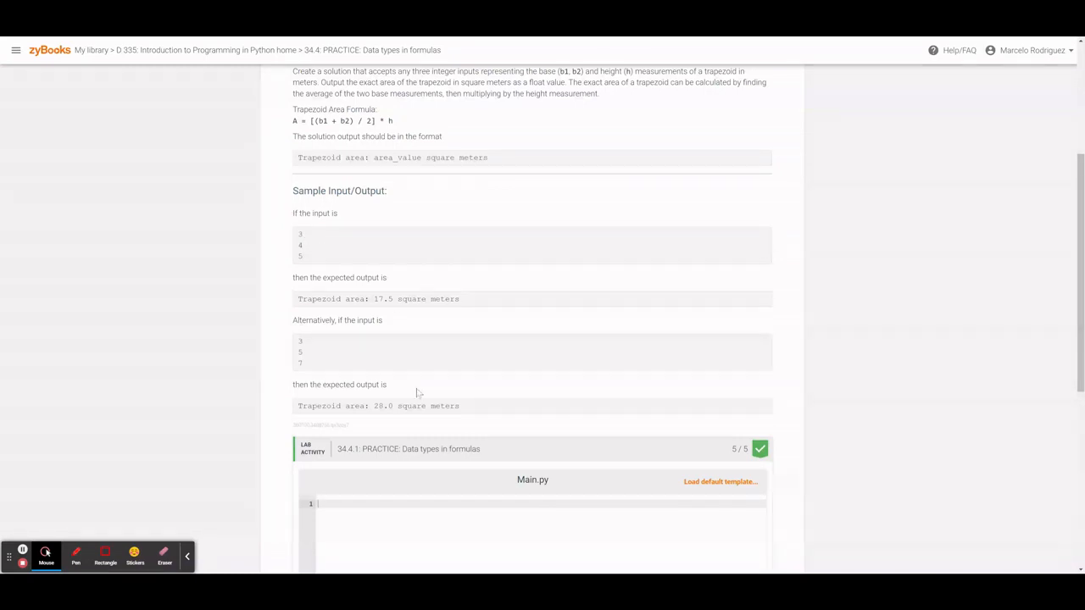
scroll("down", 3)
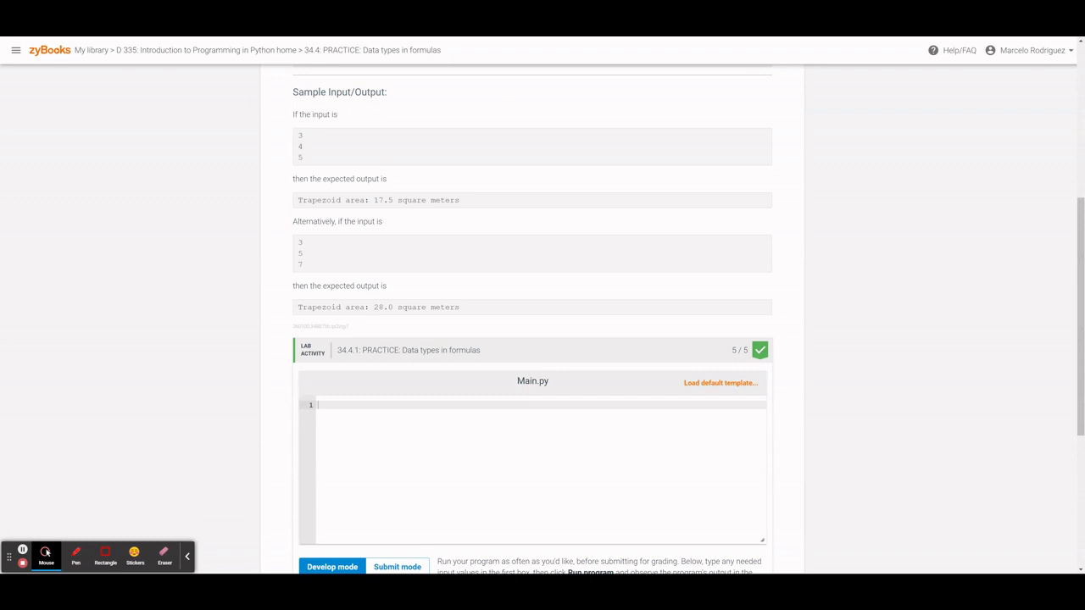
mouse_move(417, 317)
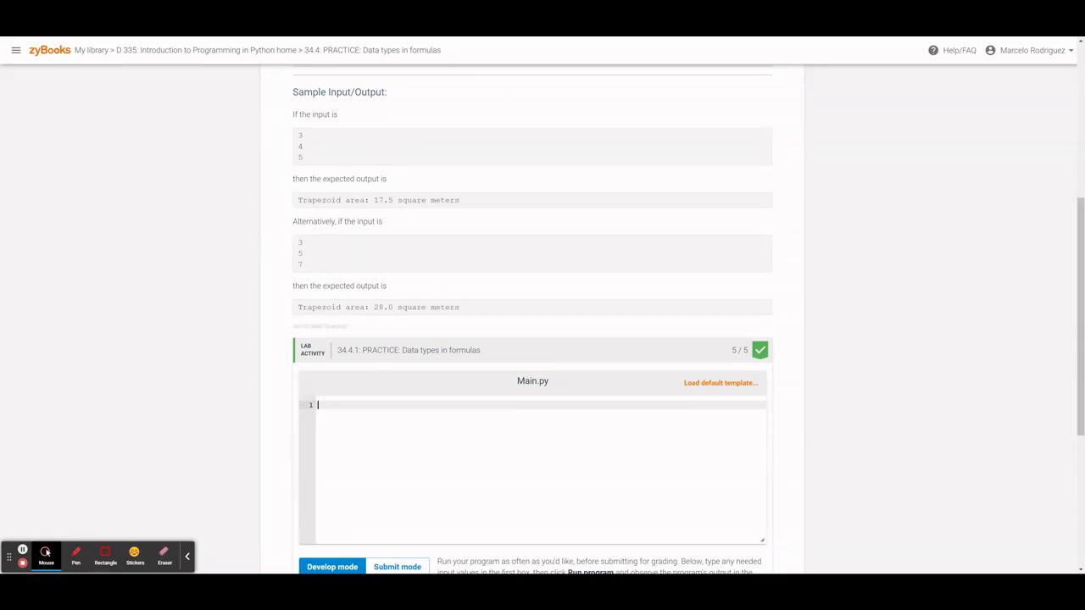
scroll("up", 3)
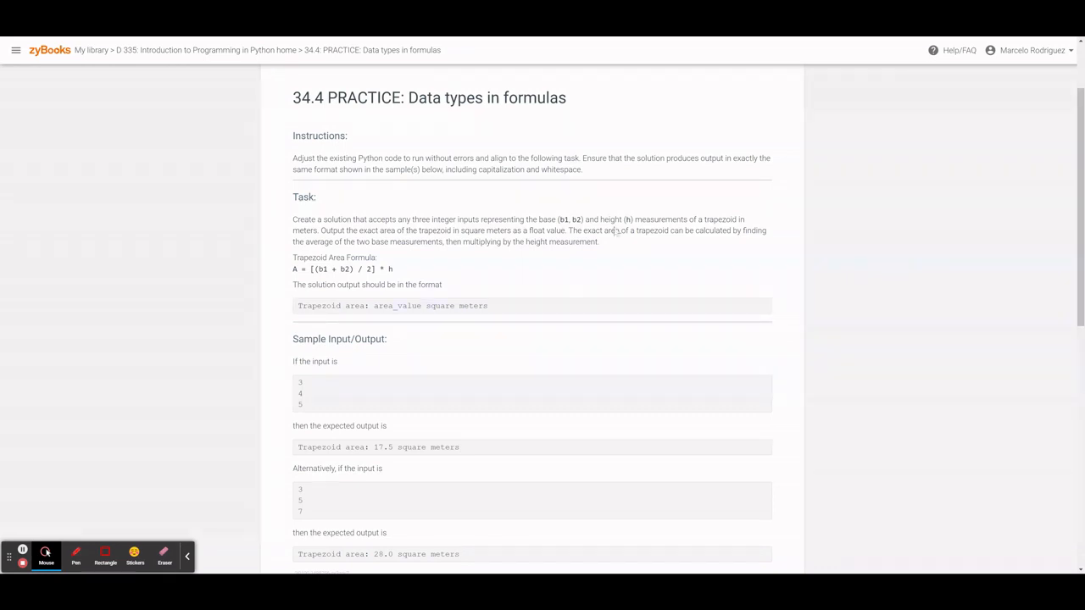
mouse_move(461, 244)
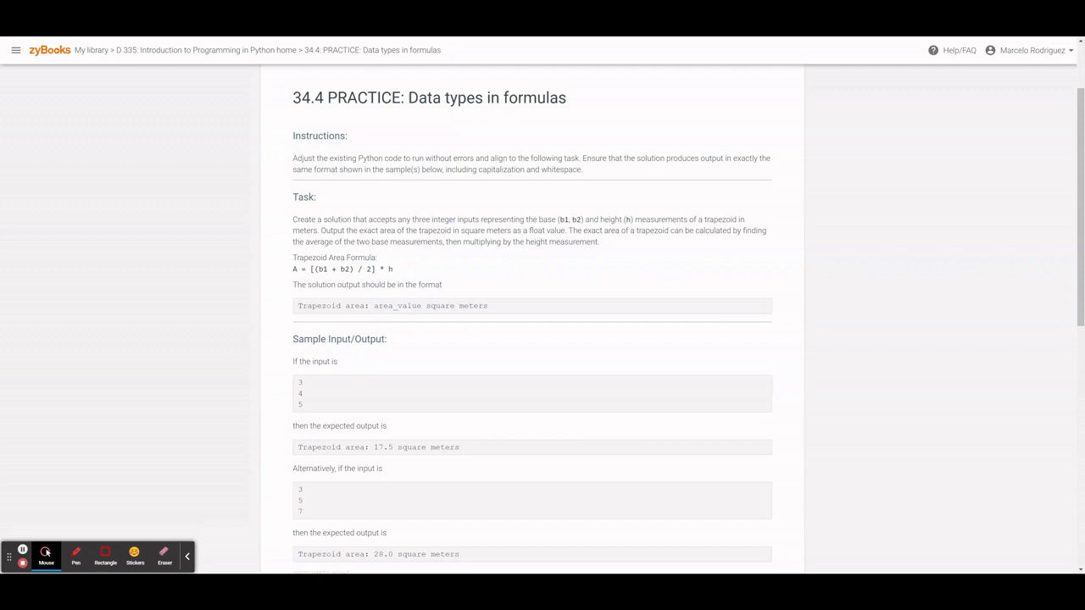
mouse_move(464, 489)
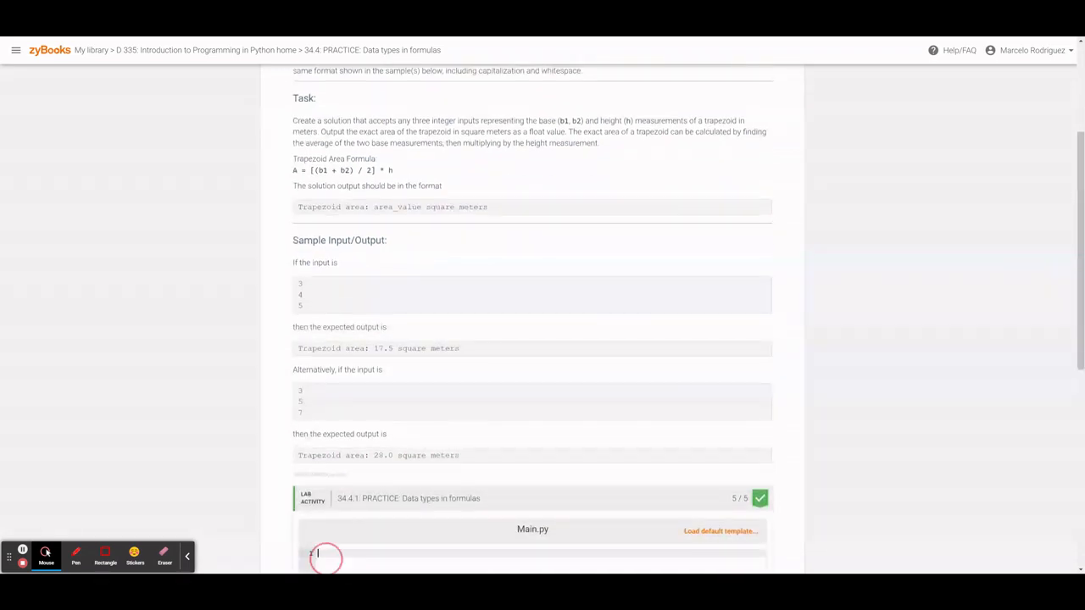
- Write line 1 as b1 = int(input()) and start line 2
scroll("down", 3)
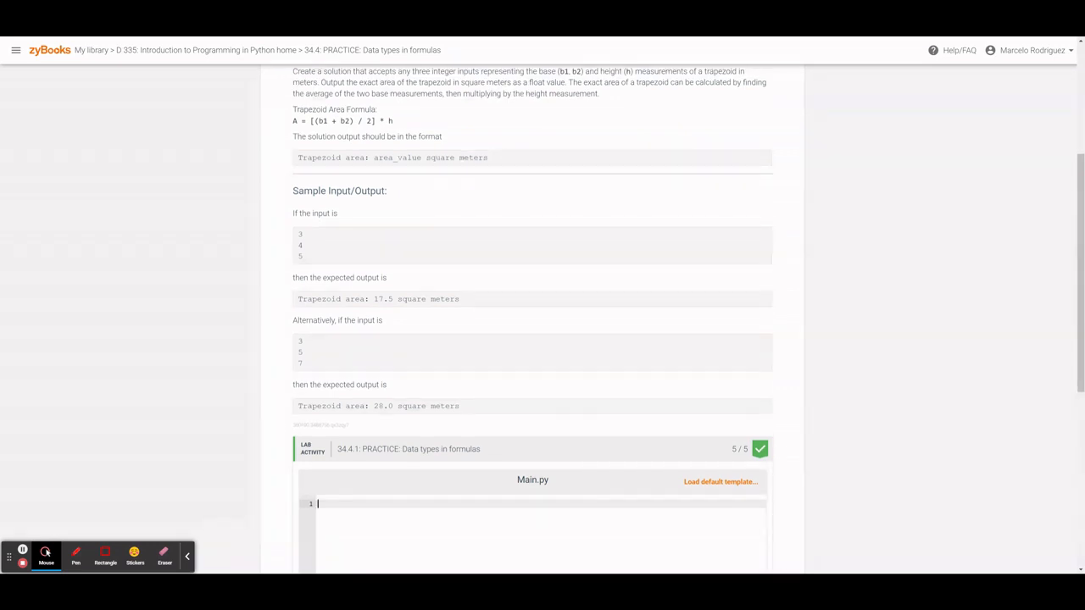
type("b1")
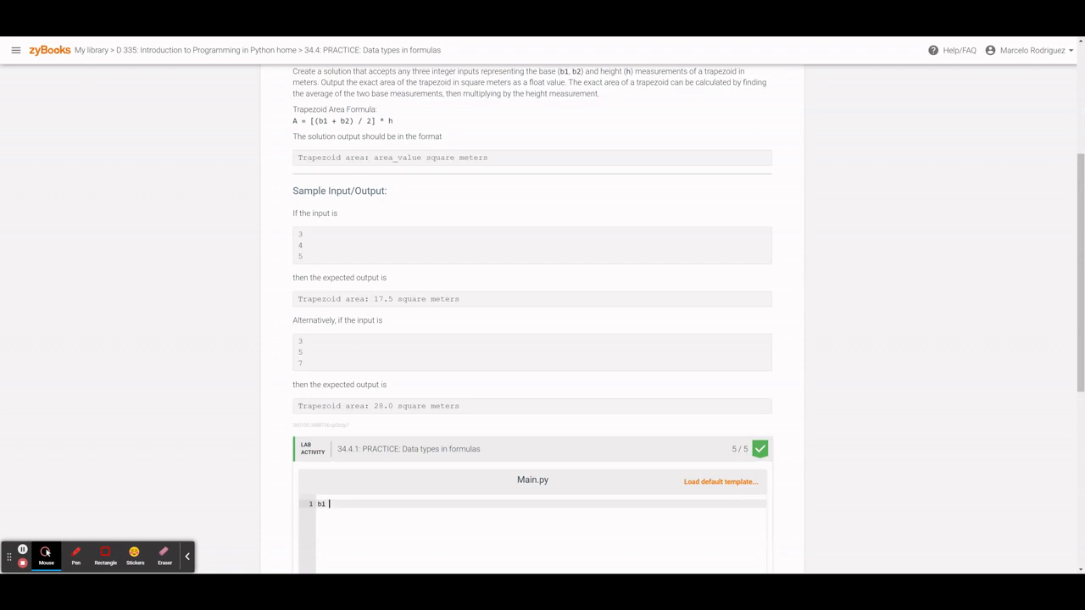
type("= int")
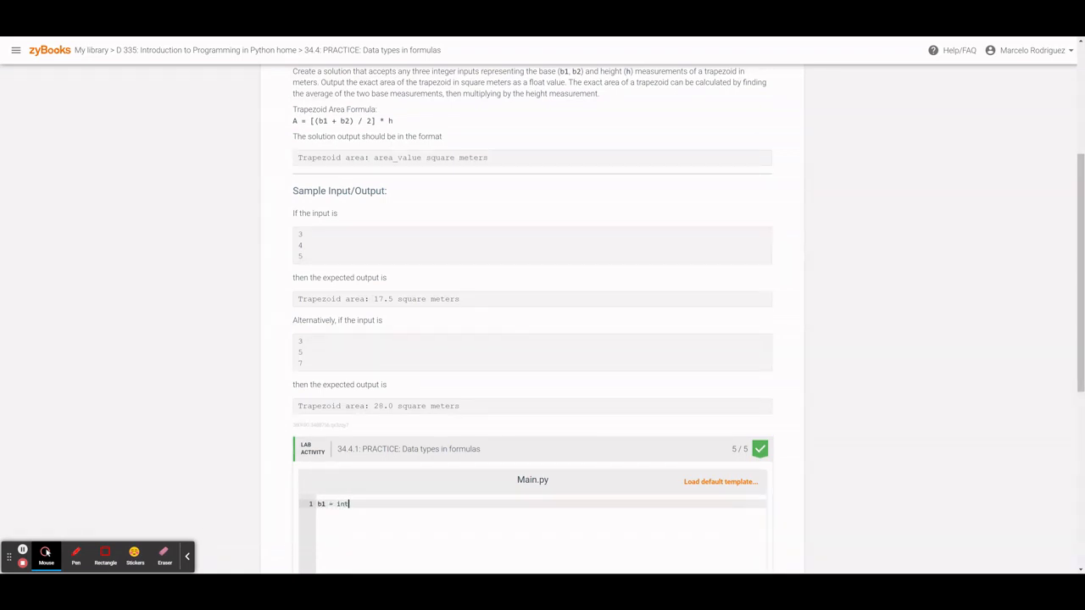
type("(input())")
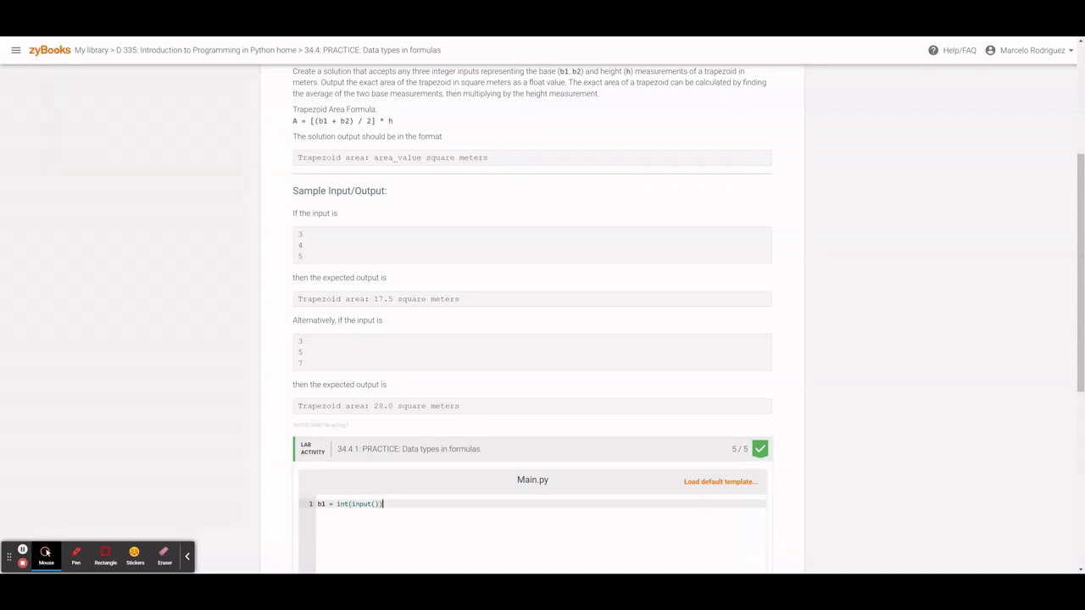
key("enter")
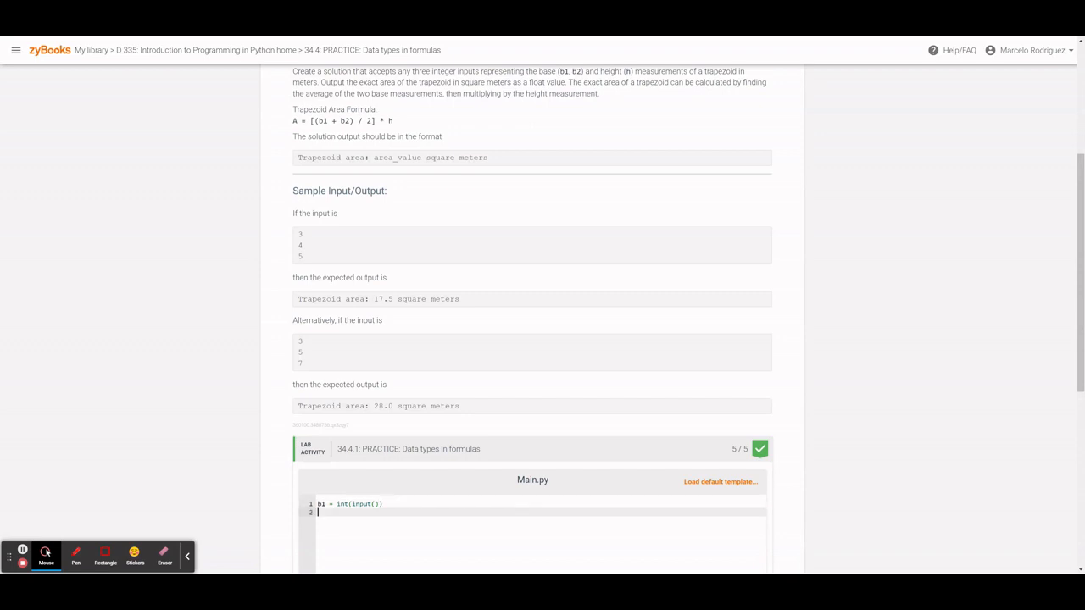
- Write b2 = int(input()) and h = int(input()) on lines 2 and 3
type("b2 =")
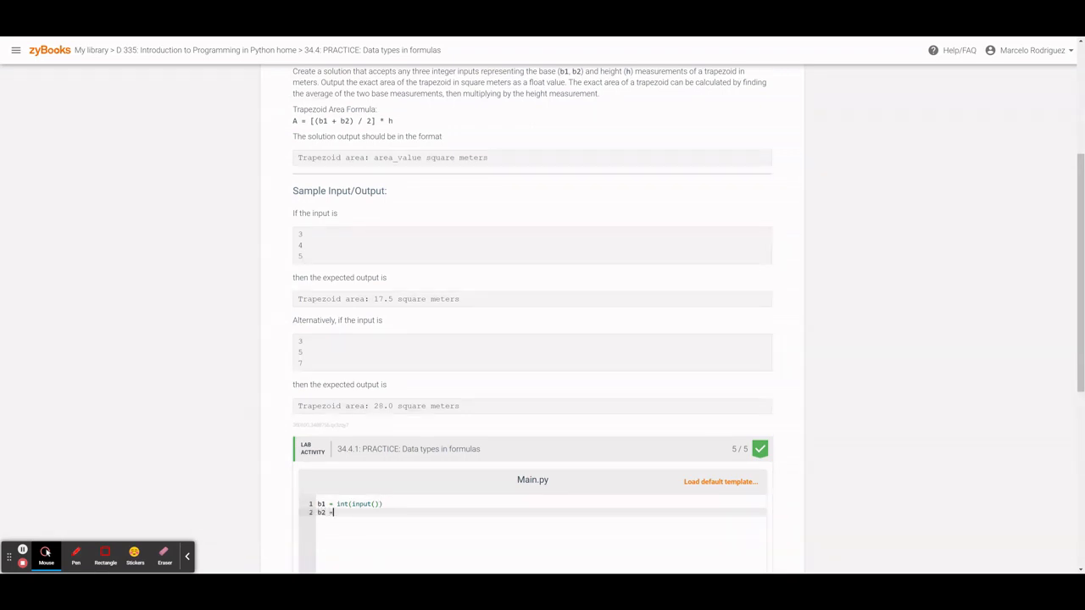
type("int(input(")
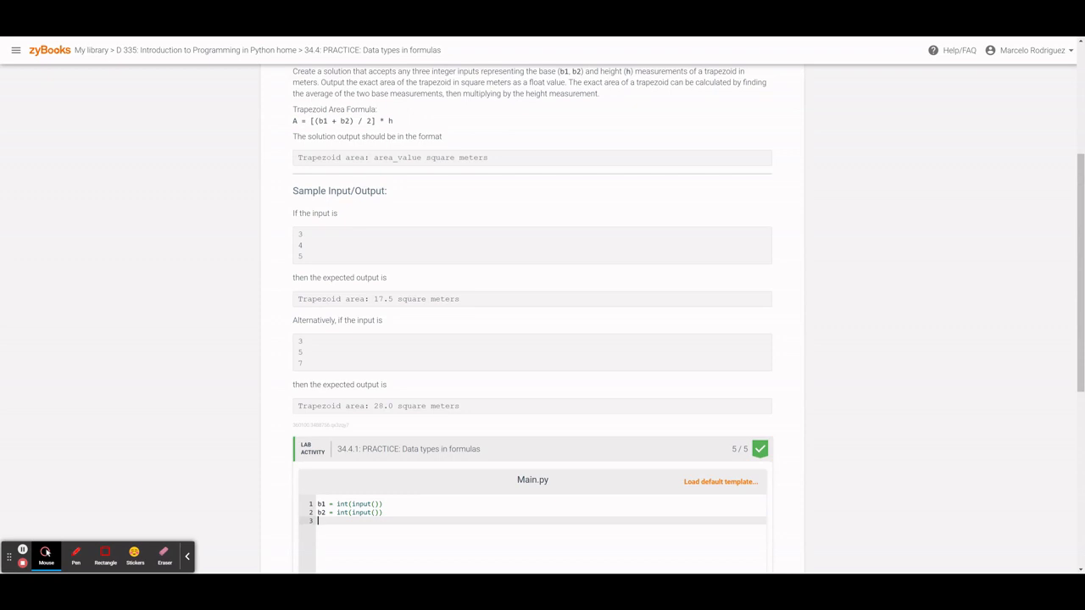
type("h = int(")
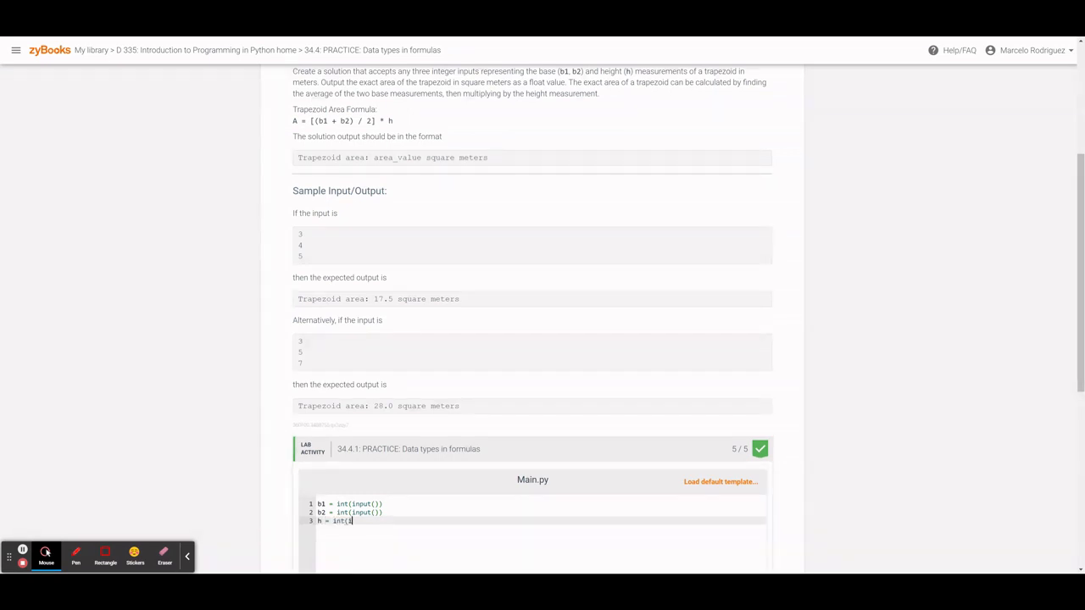
type("input())")
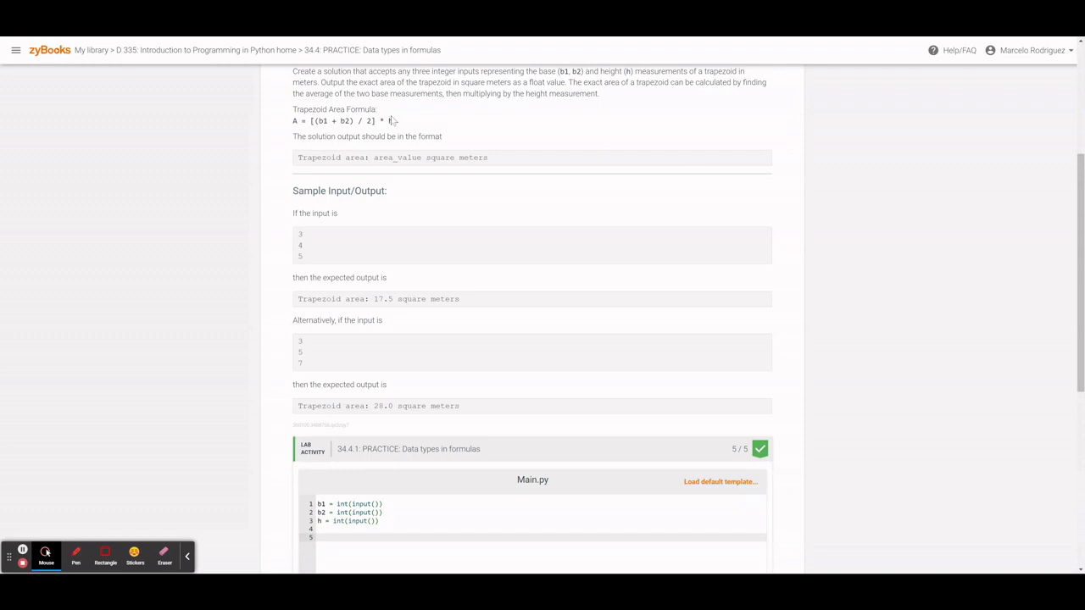
- Write line 5 as area = [(b1 + b2) / 2] * h from the instructions' formula
left_click_drag(309, 120, 393, 120)
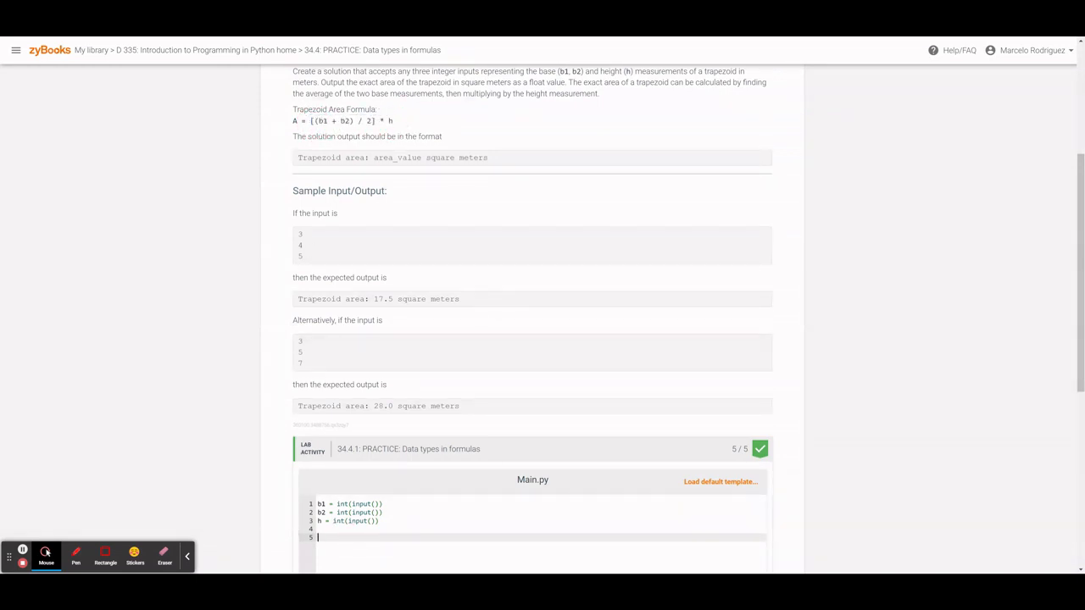
type("a")
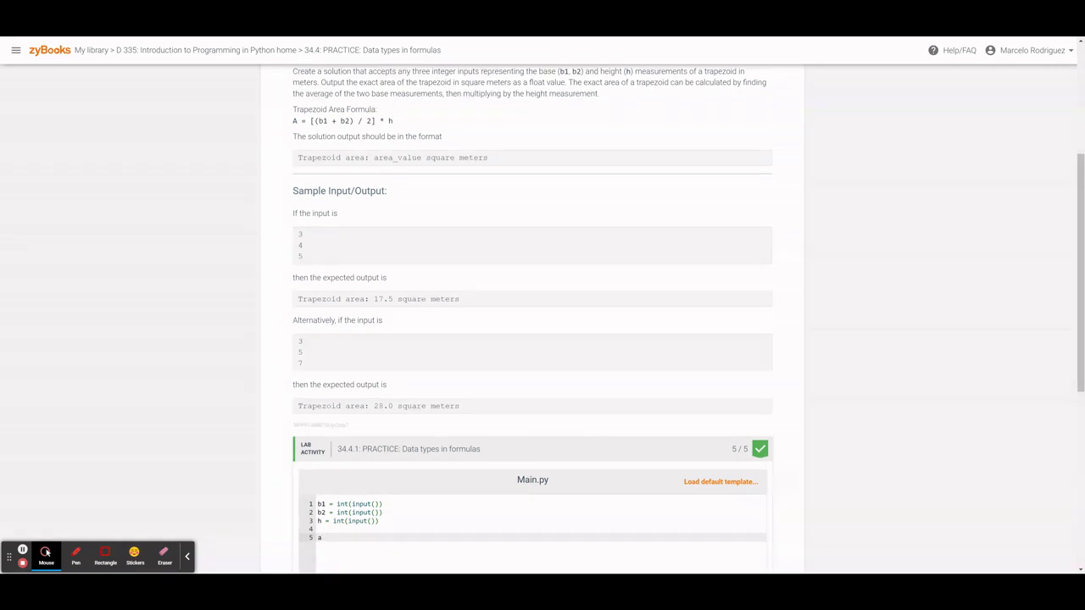
type("rea =")
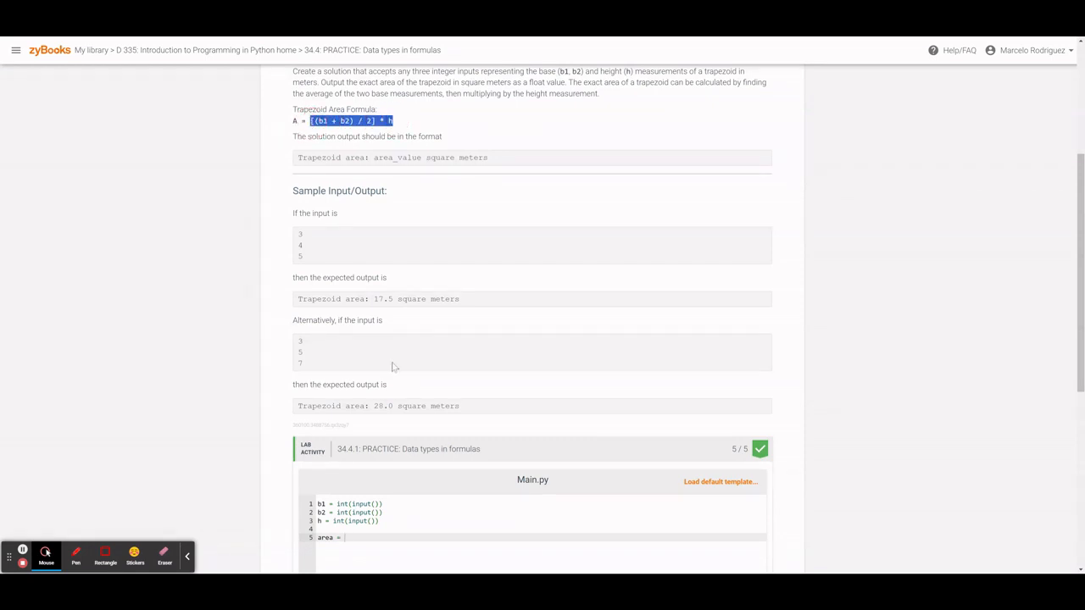
type("[(b1 + b2) / 2] * h")
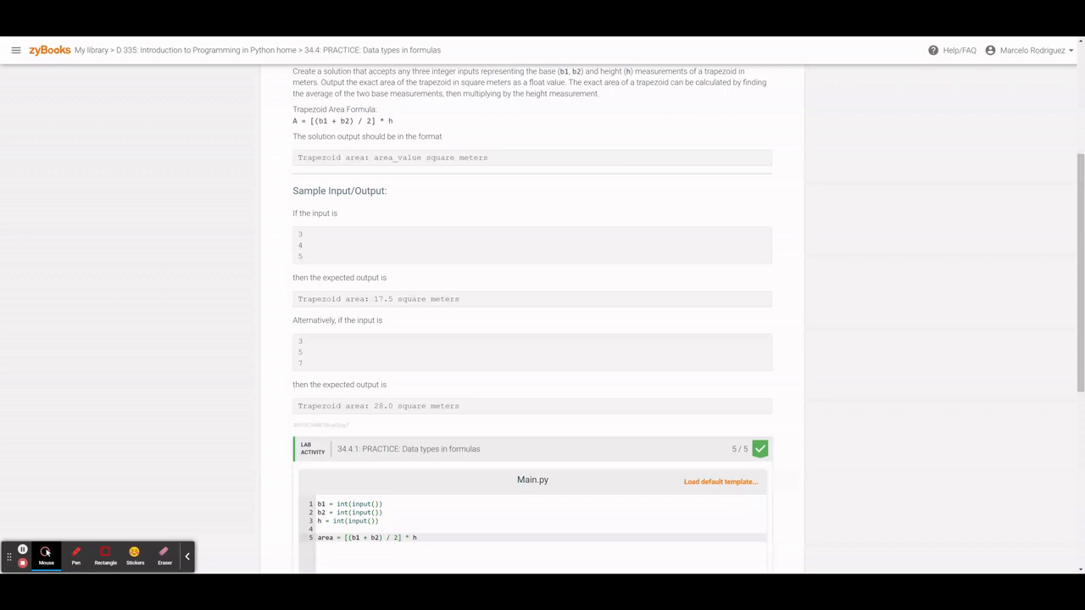
scroll("down", 3)
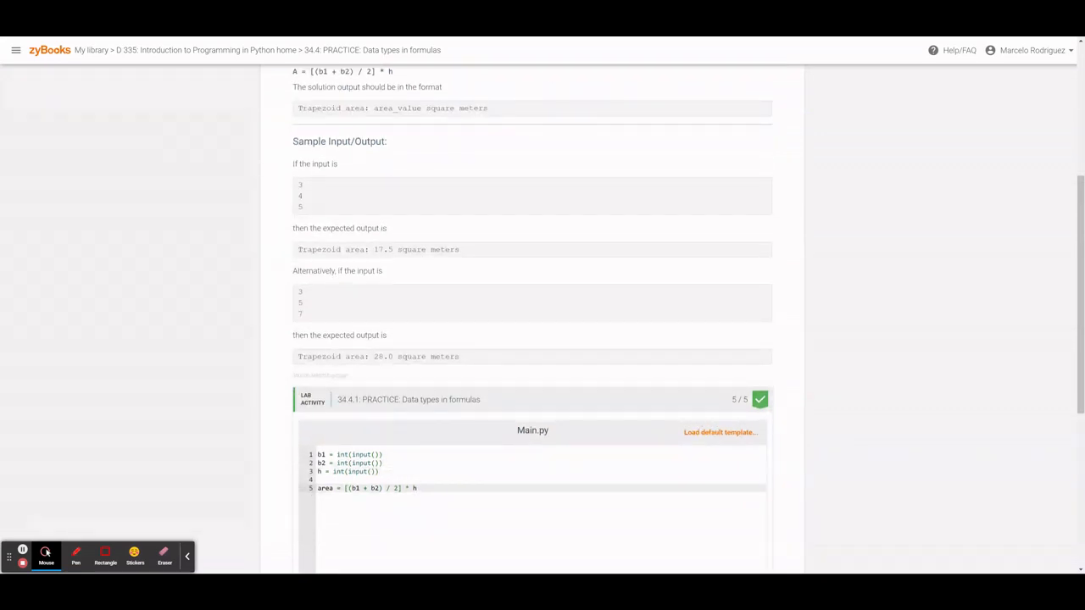
left_click(346, 488)
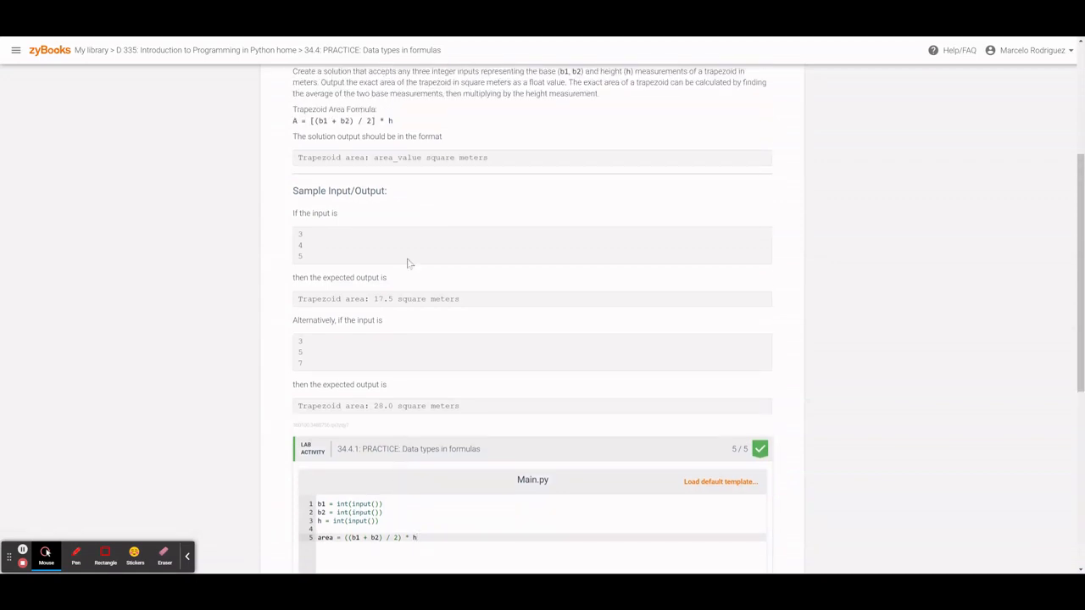
- Add a blank line 7 after the area calculation for the output statement
left_click(315, 119)
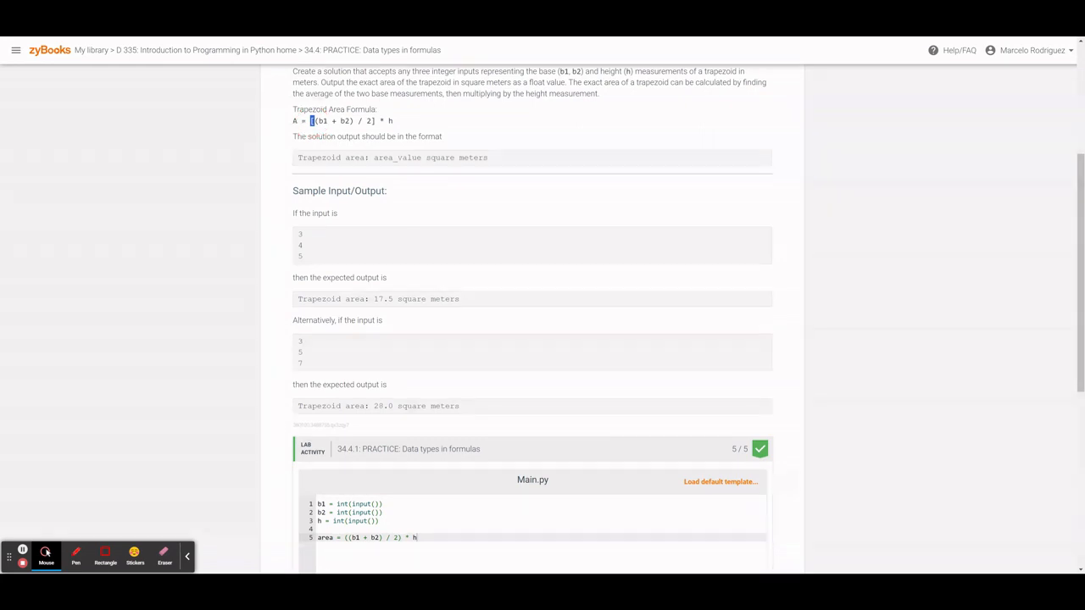
scroll("down", 3)
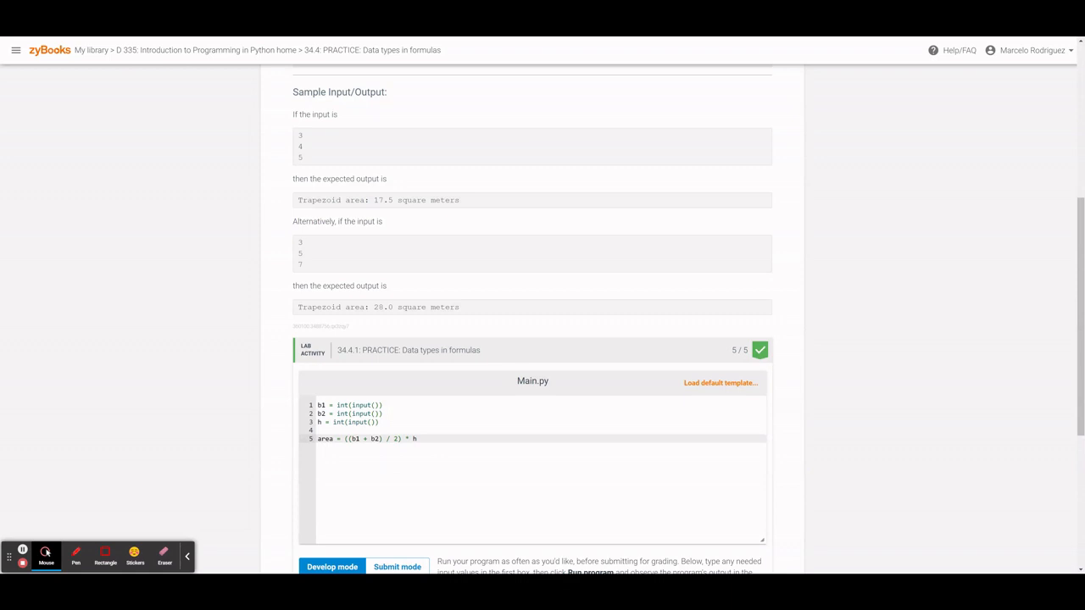
key("Enter")
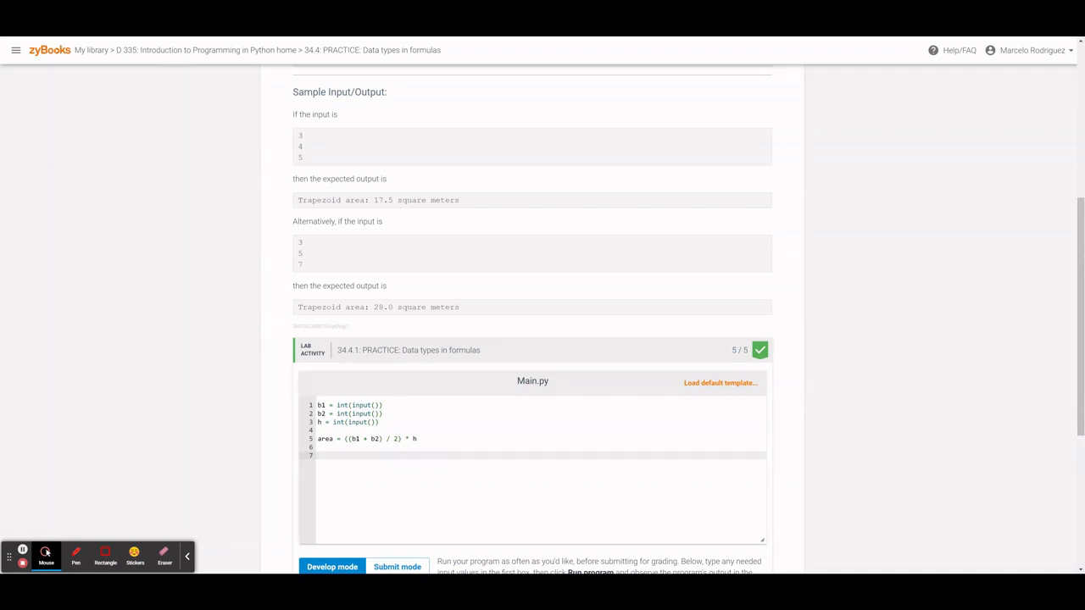
- Start line 7 with print(f" and check the expected 'Trapezoid area' output wording
type("print")
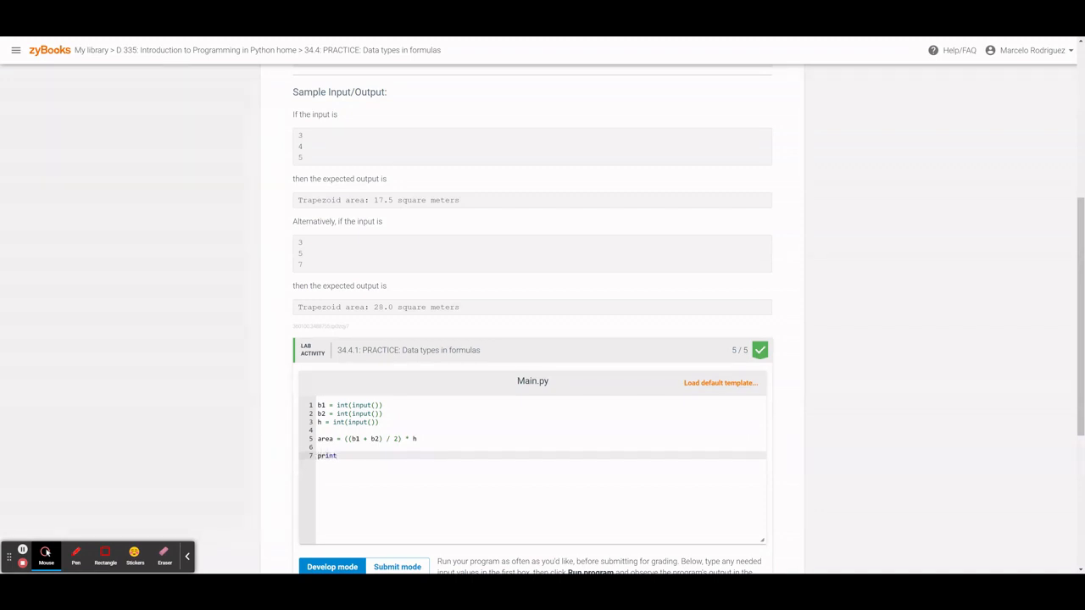
type("(f\"")
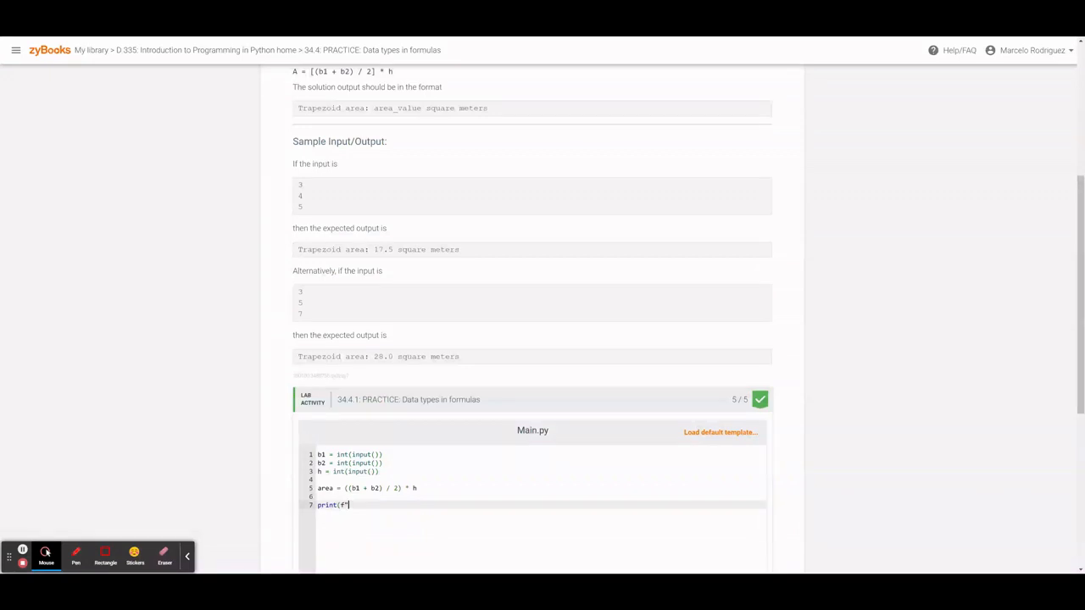
left_click(366, 249)
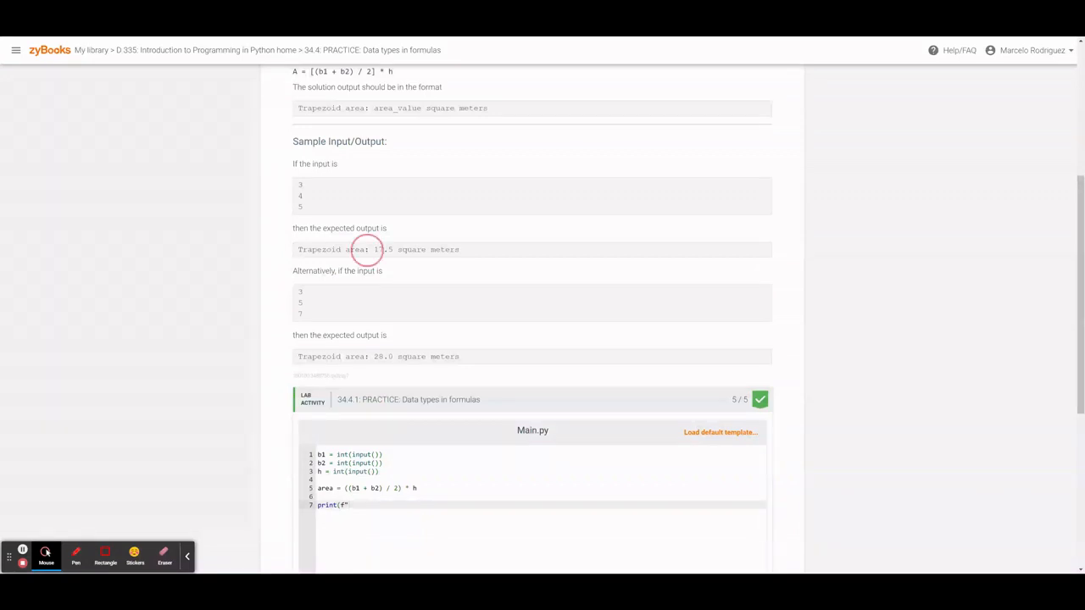
double_click(329, 249)
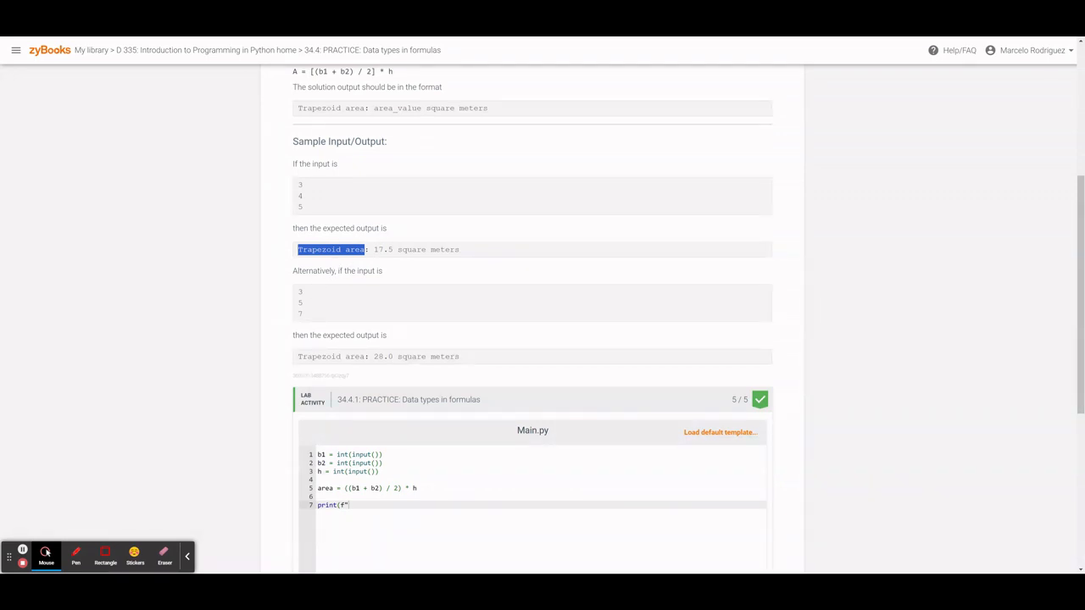
scroll("down", 3)
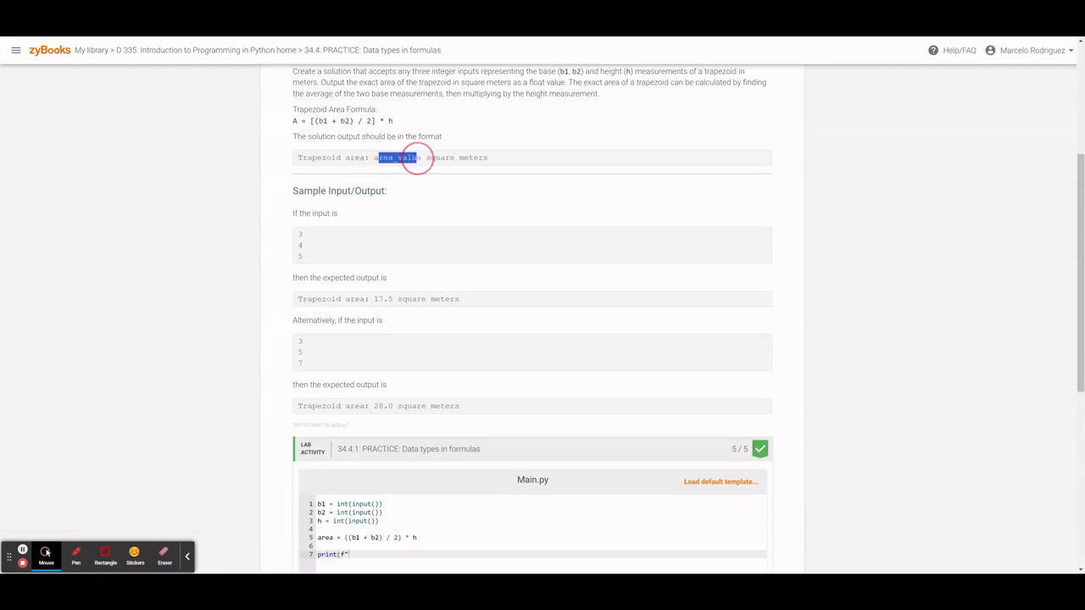
scroll("down", 3)
type("_value")
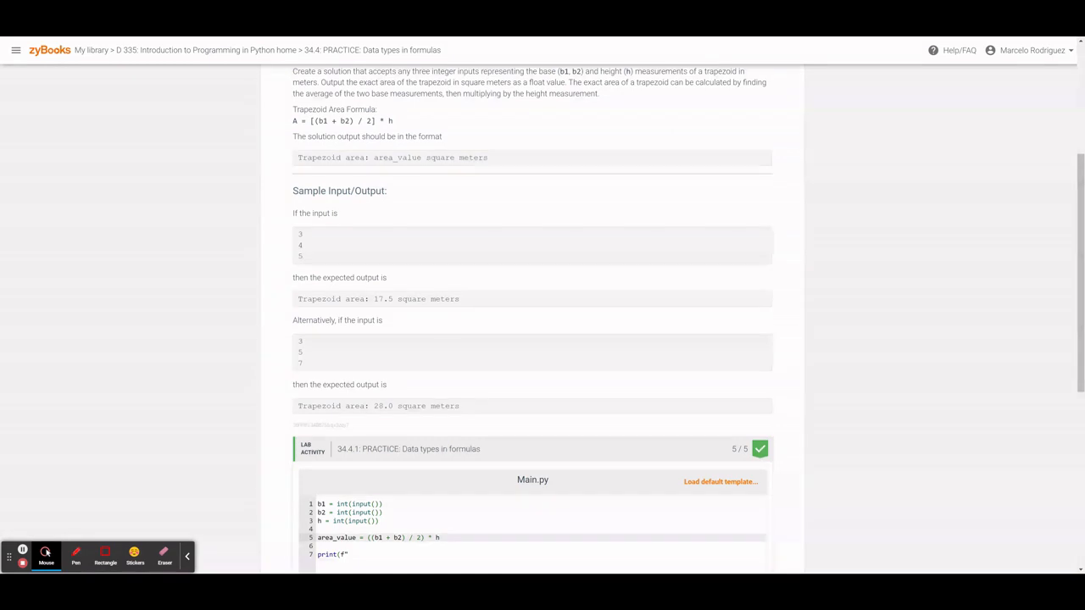
mouse_move(627, 187)
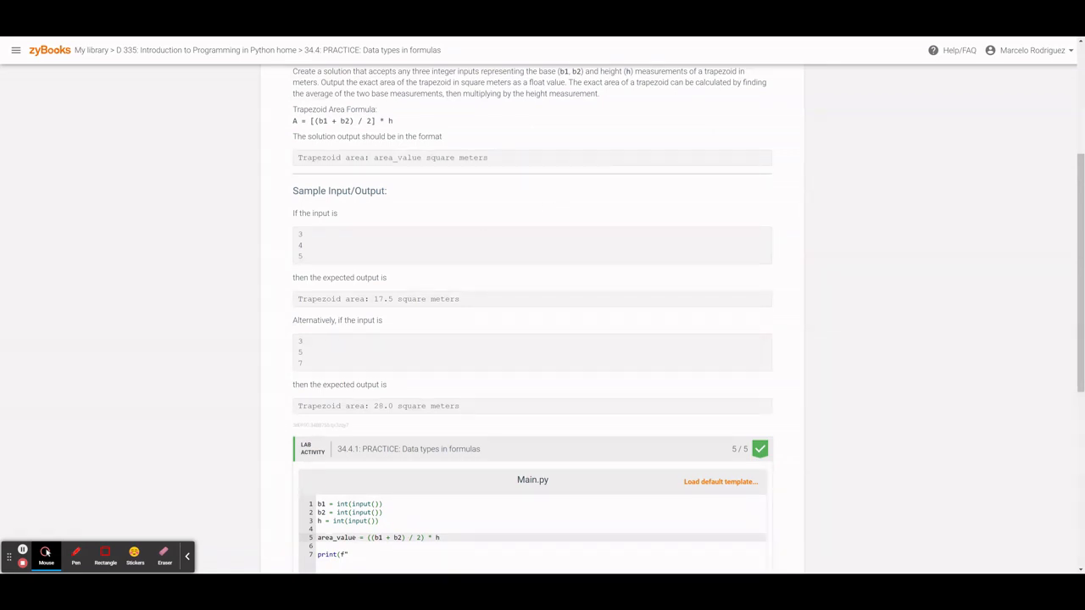
mouse_move(337, 249)
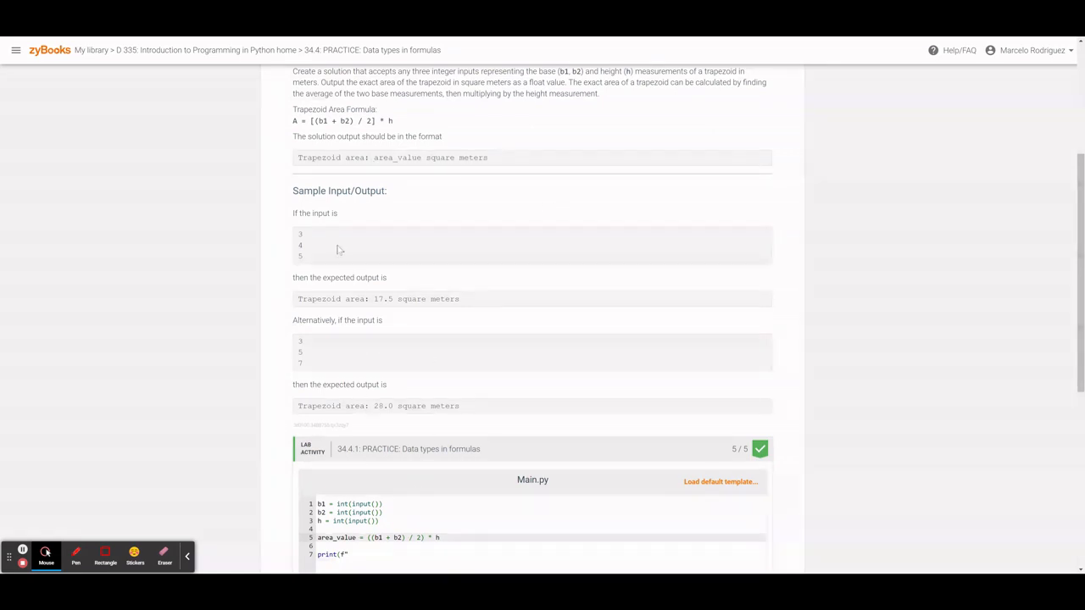
scroll("down", 3)
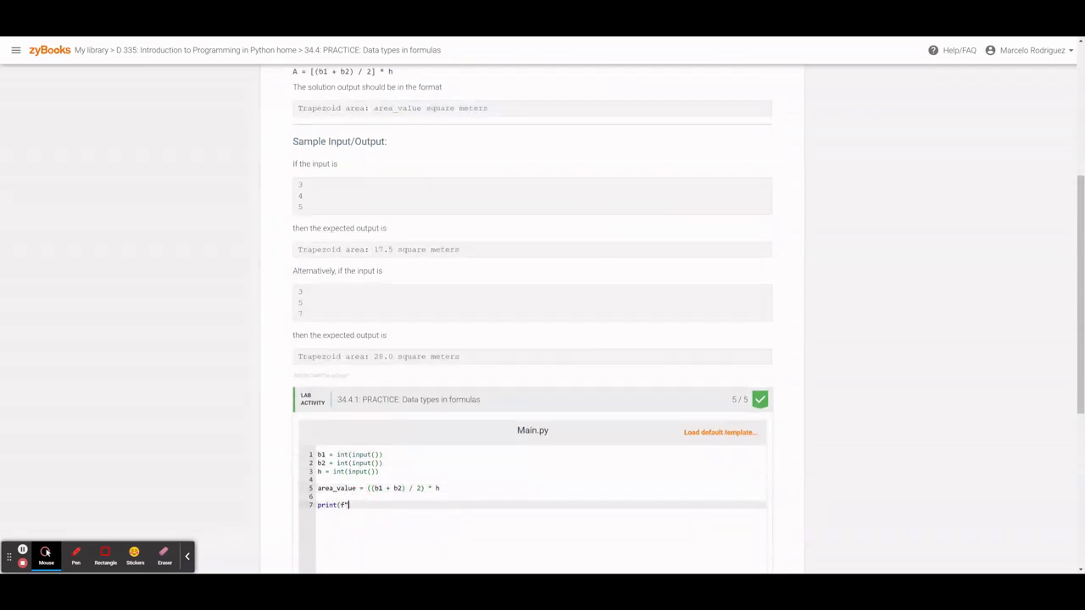
- Write 'Trapezoid area:' inside the f-string on line 7
type("Trapezoi")
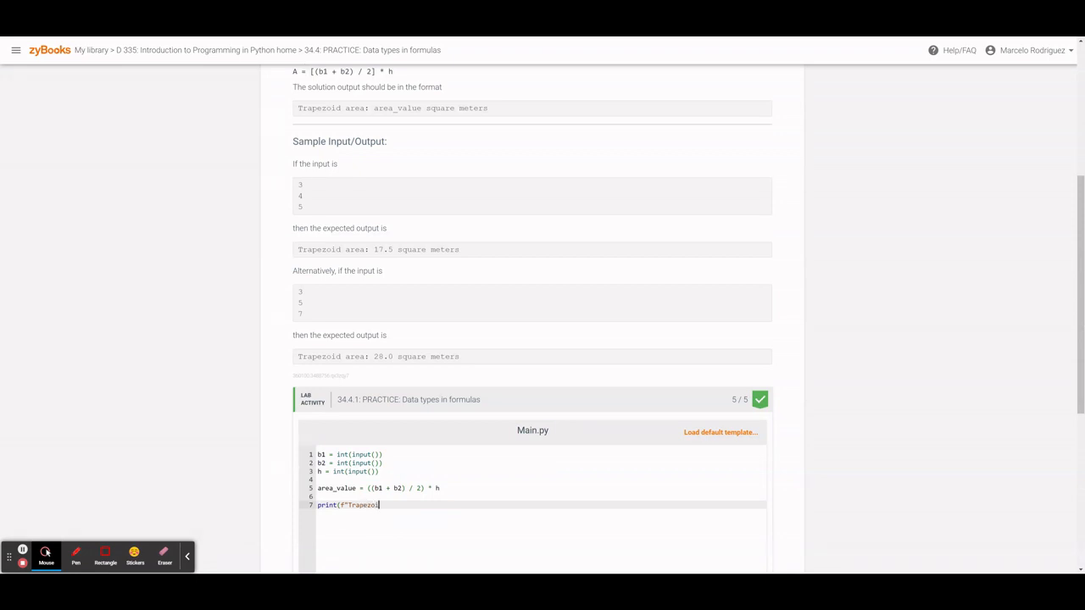
type("are")
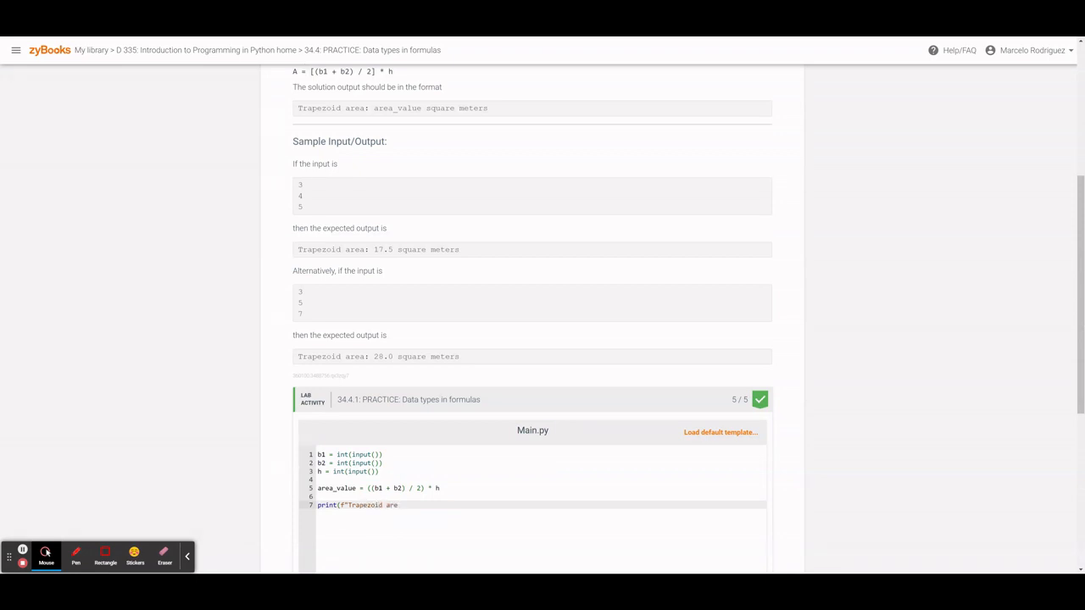
type("a:")
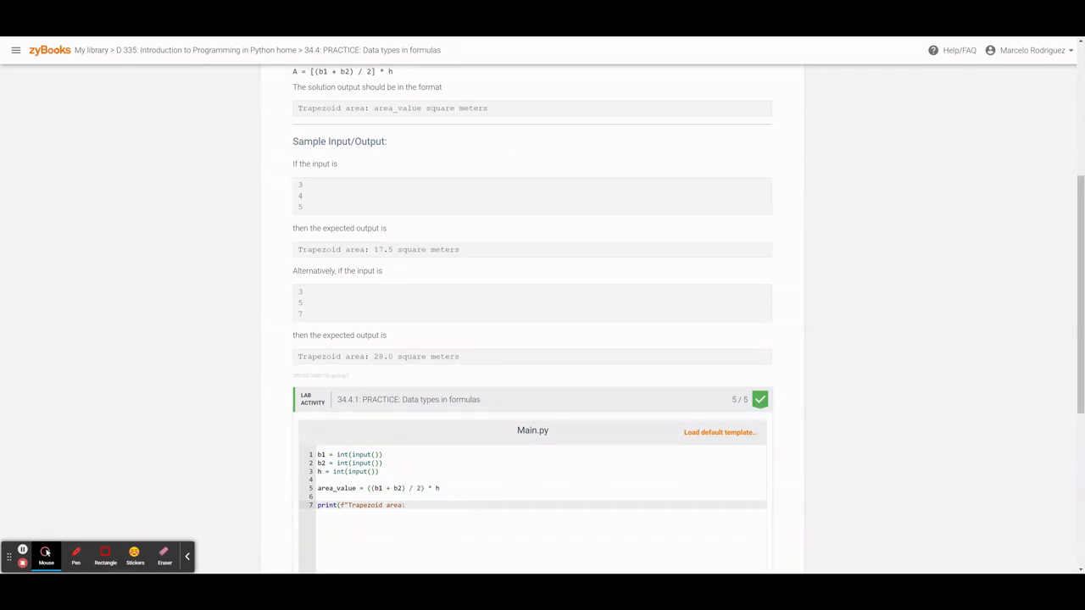
left_click(410, 505)
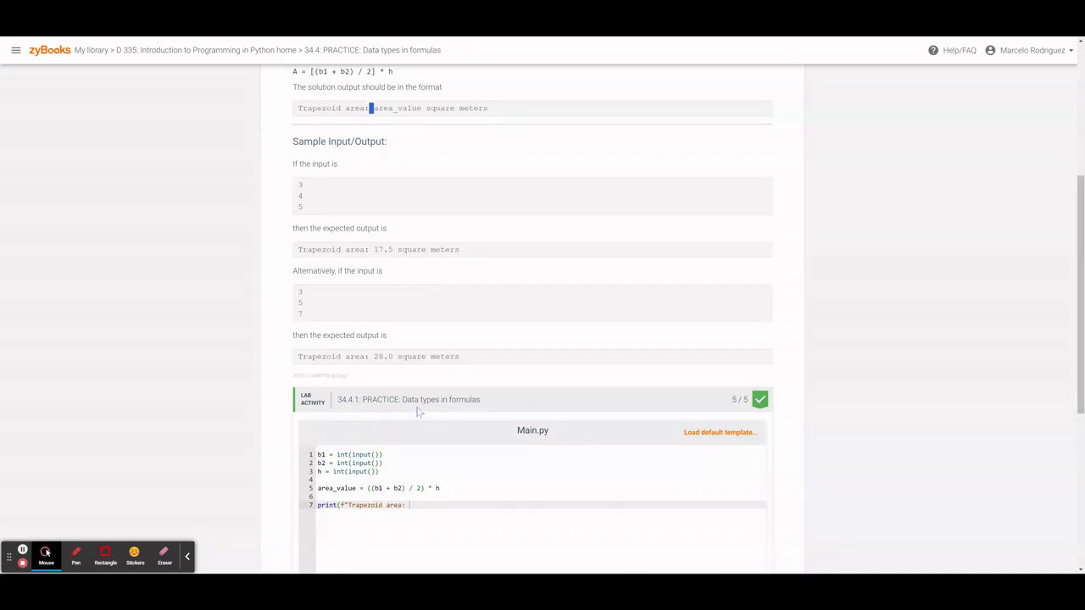
mouse_move(298, 358)
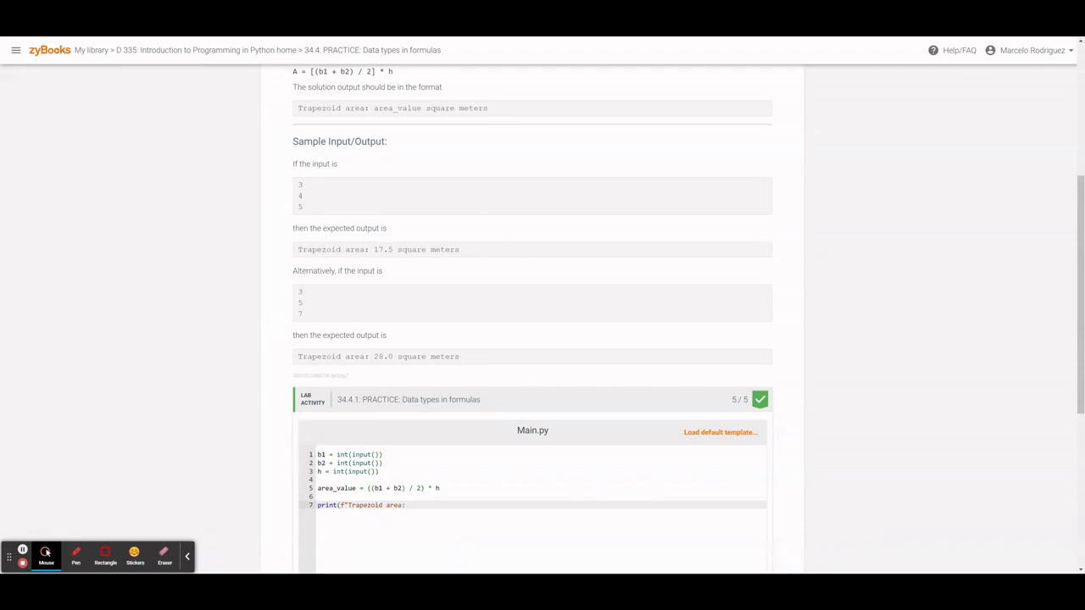
double_click(336, 488)
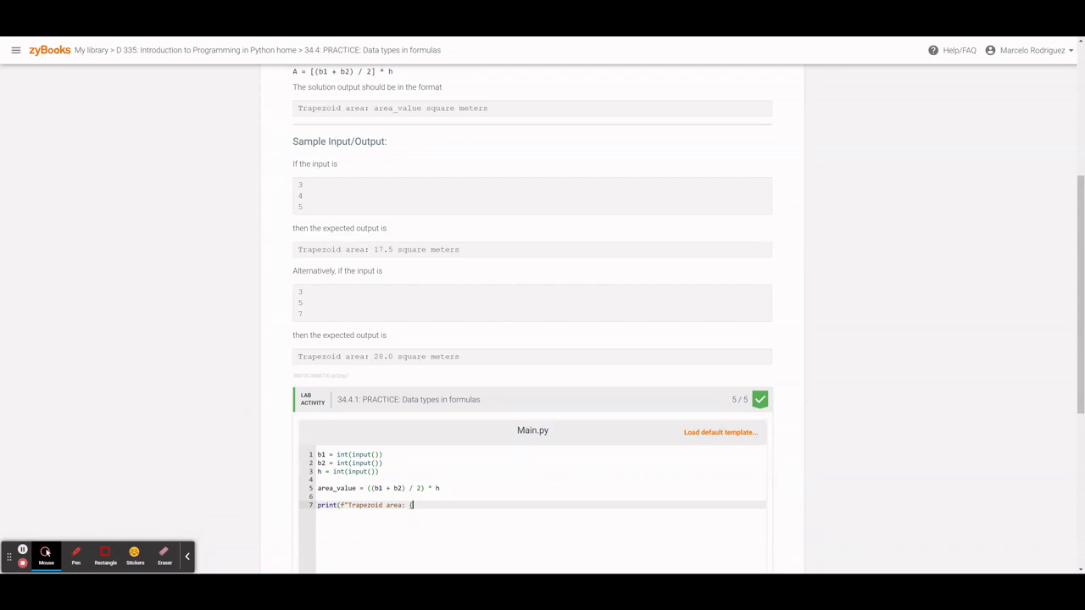
- Finish the f-string with {area_value} square meters")
type("{area_value")
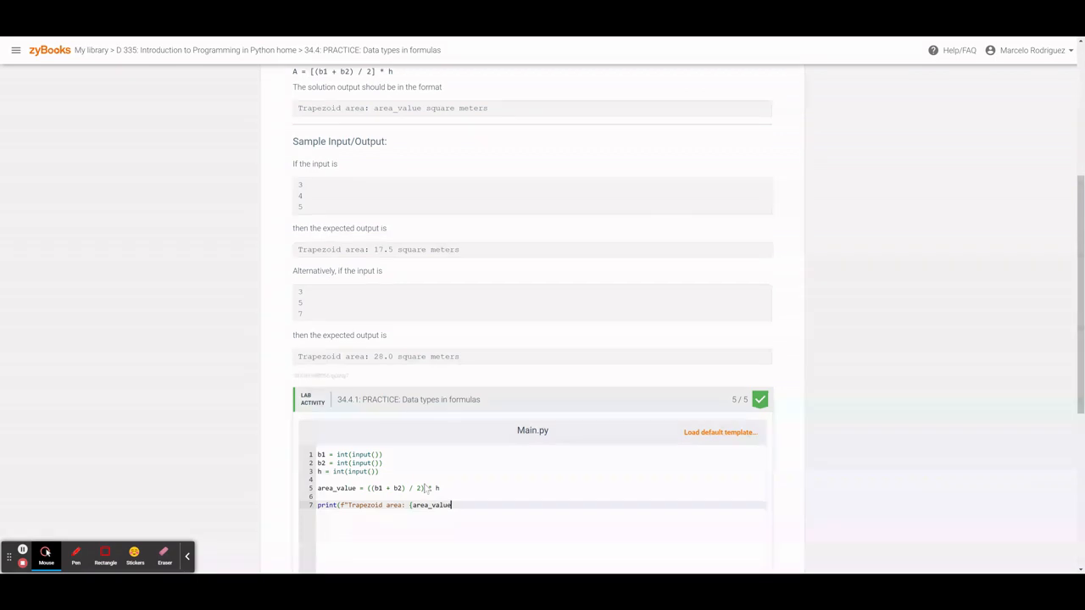
type("}")
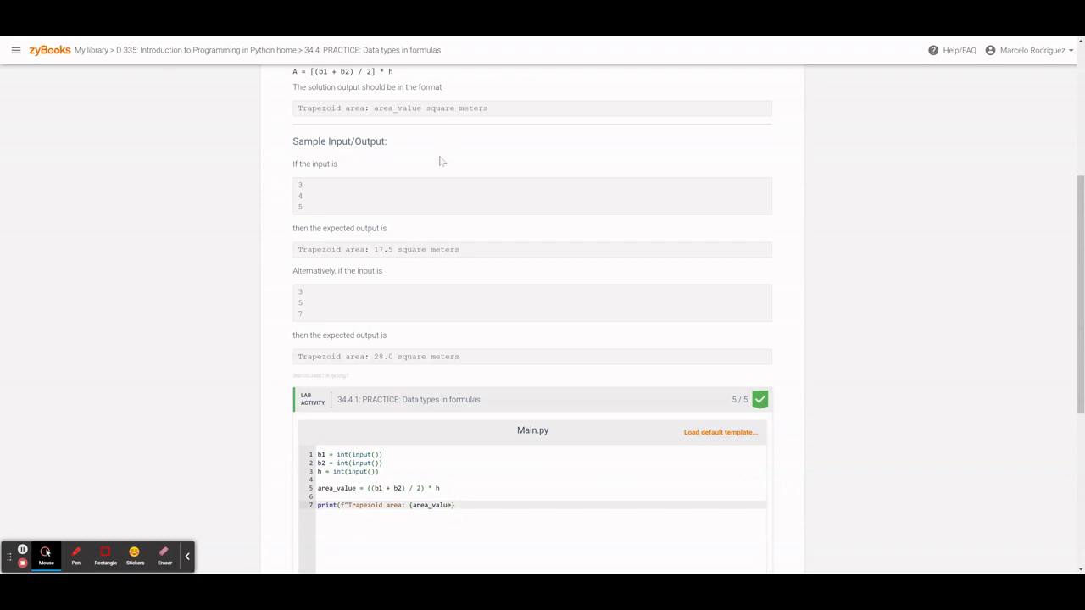
type("square")
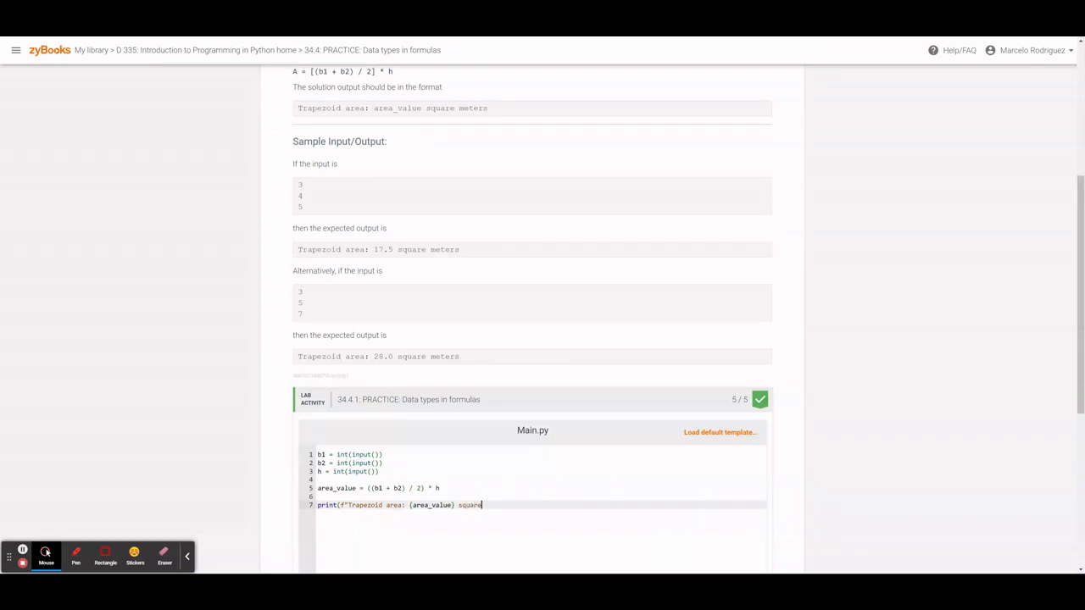
type("meters\"")
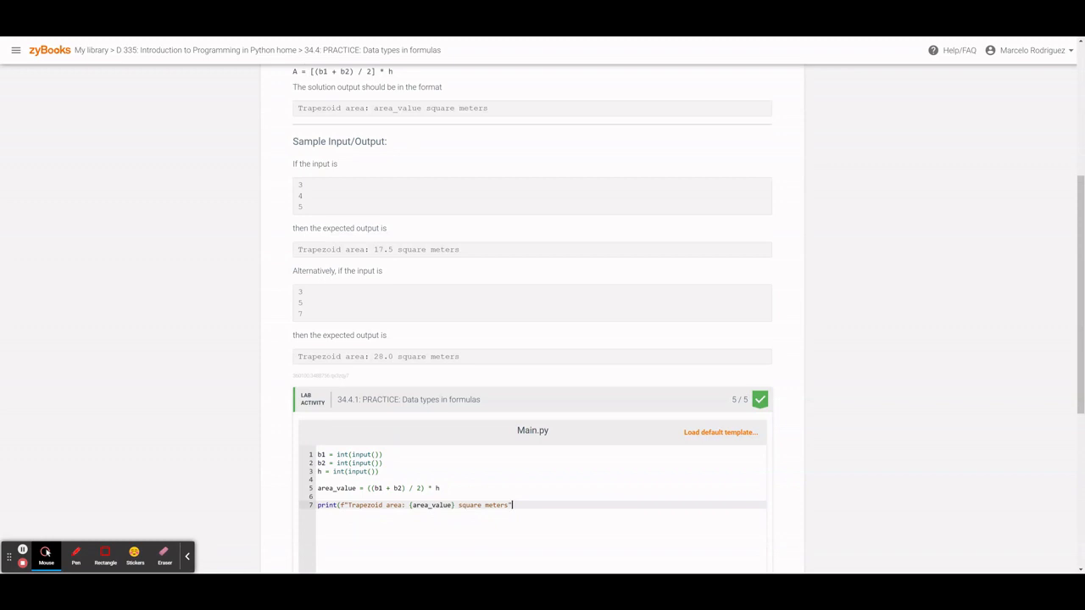
type(")")
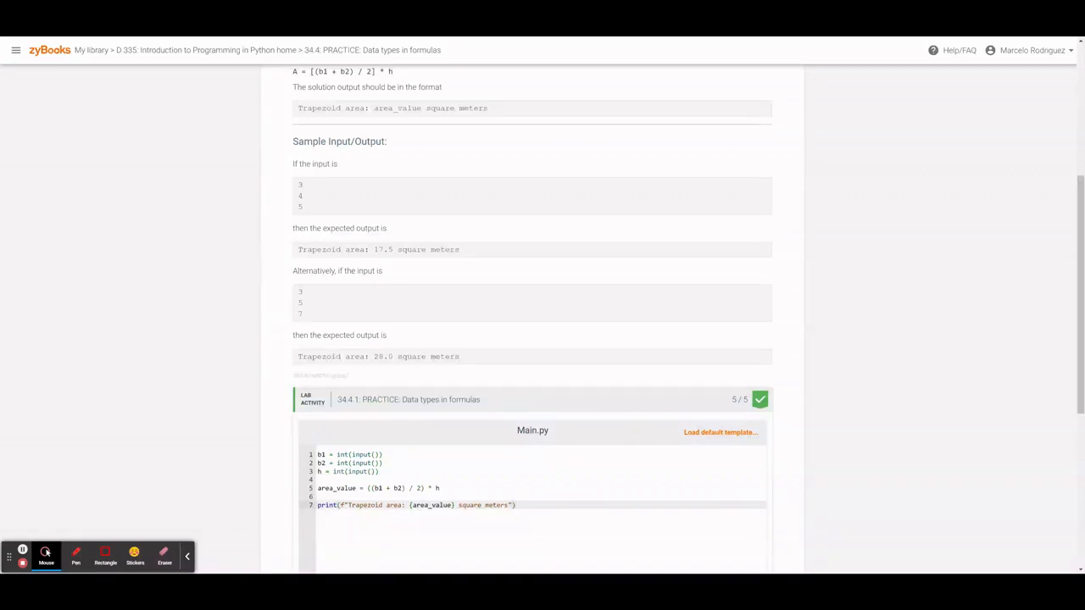
mouse_move(471, 317)
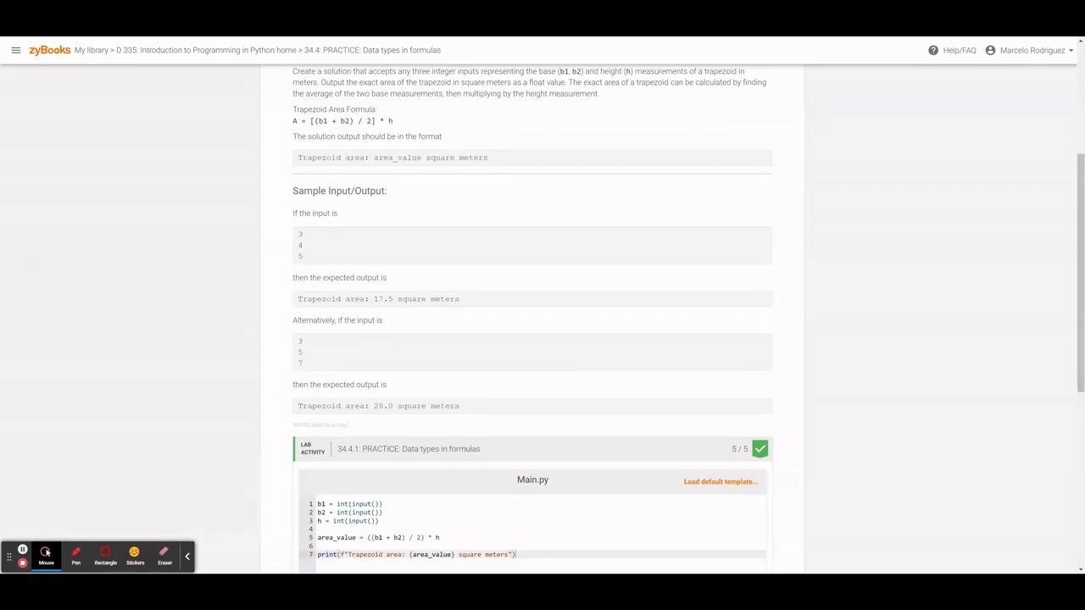
mouse_move(298, 237)
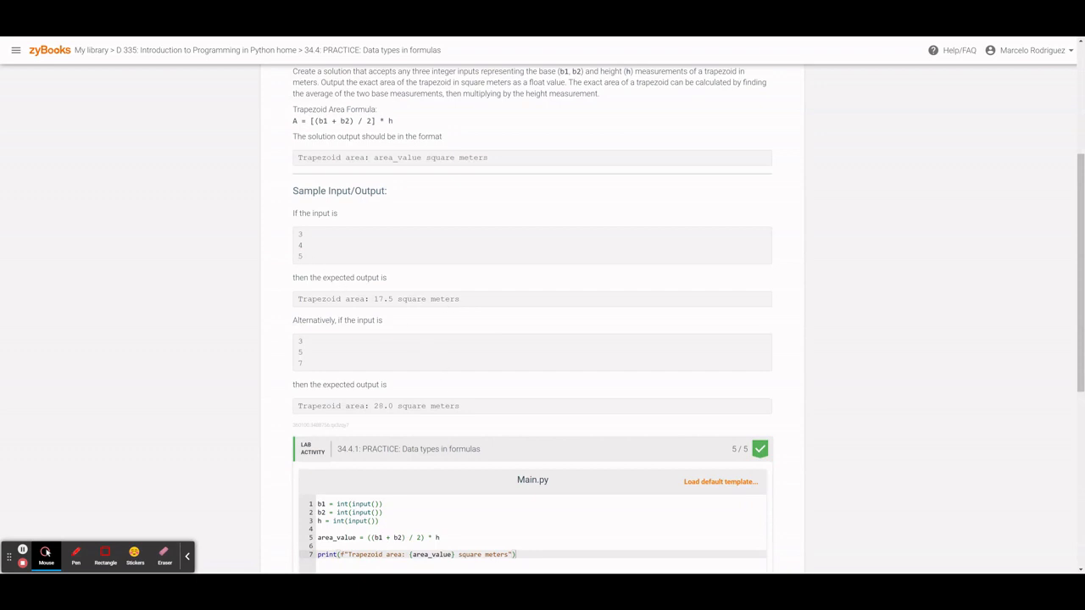
- Scroll down through the Sample Input/Output section to the first input 3 4 5
scroll("down", 3)
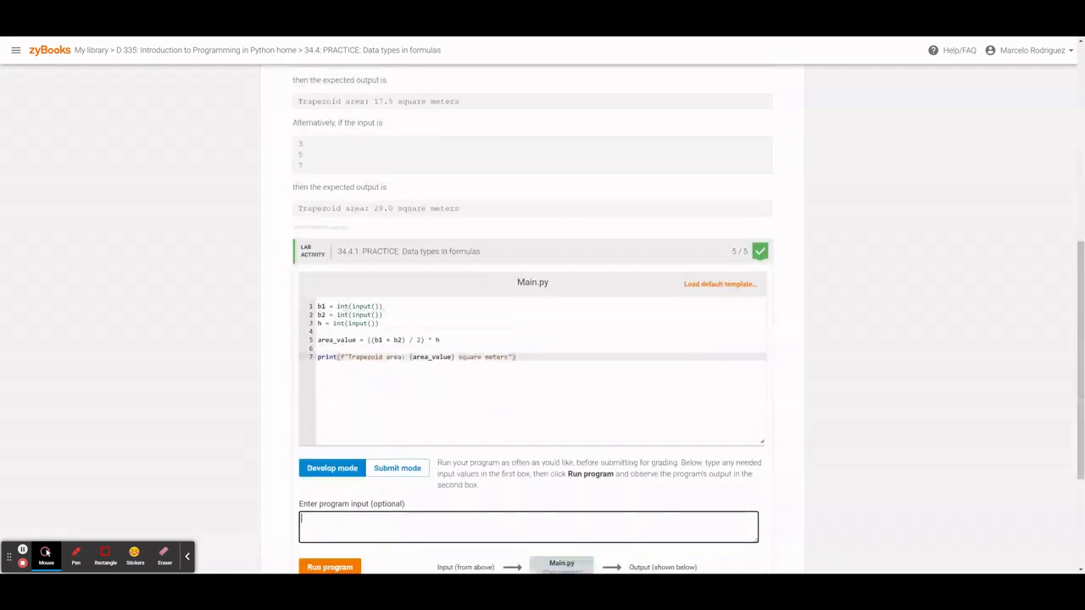
scroll("down", 3)
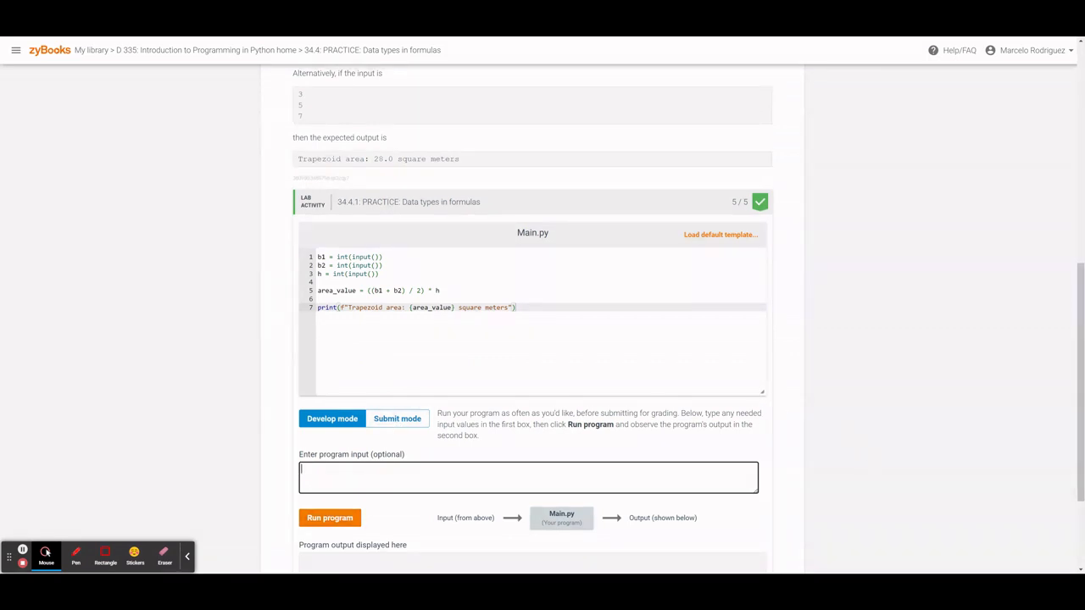
mouse_move(712, 441)
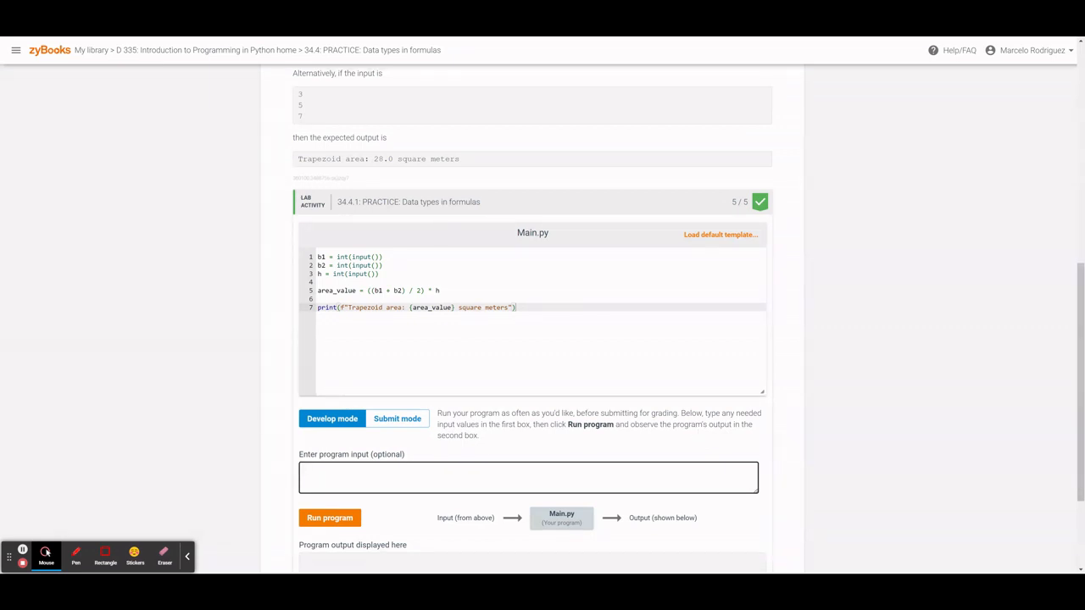
scroll("down", 3)
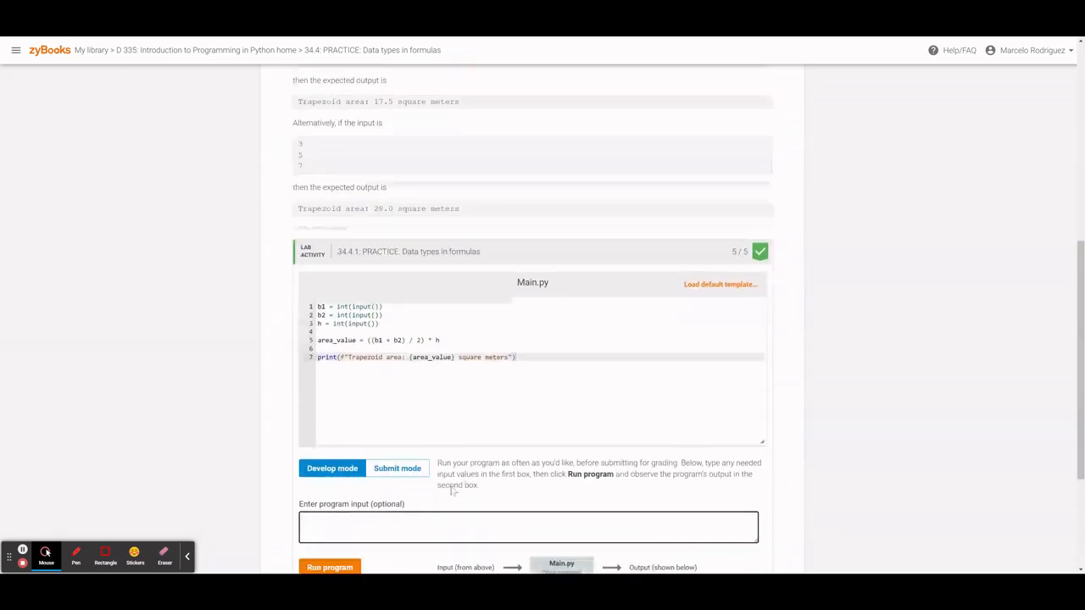
scroll("down", 3)
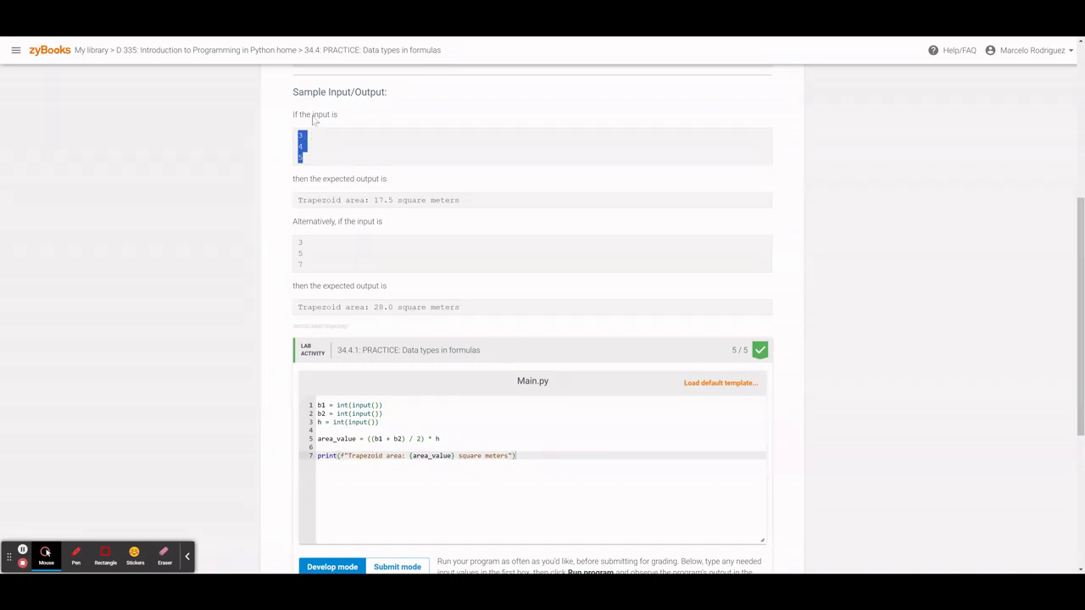
scroll("down", 3)
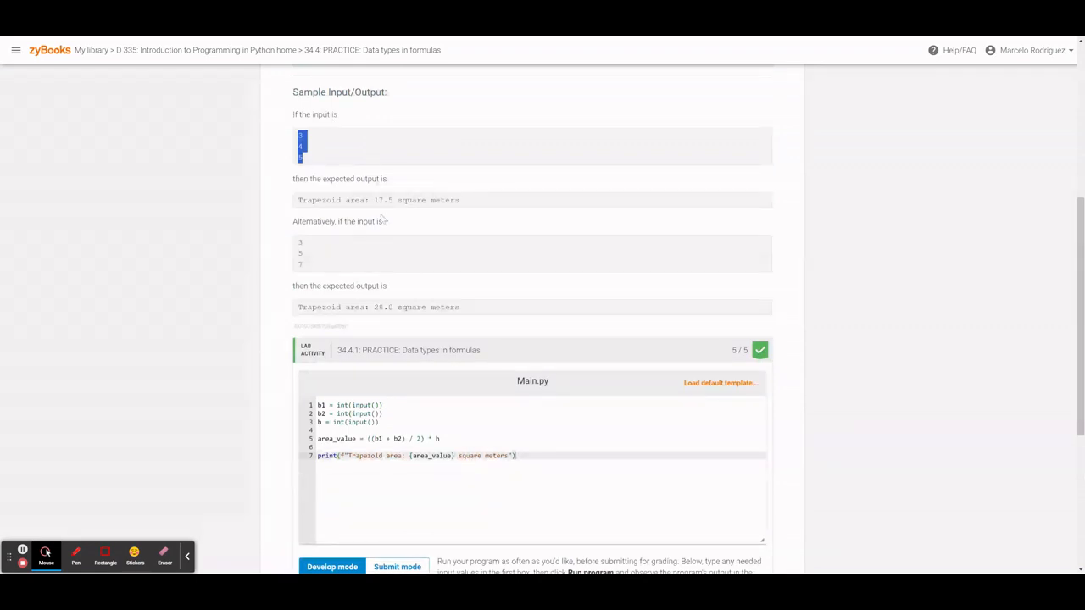
scroll("down", 3)
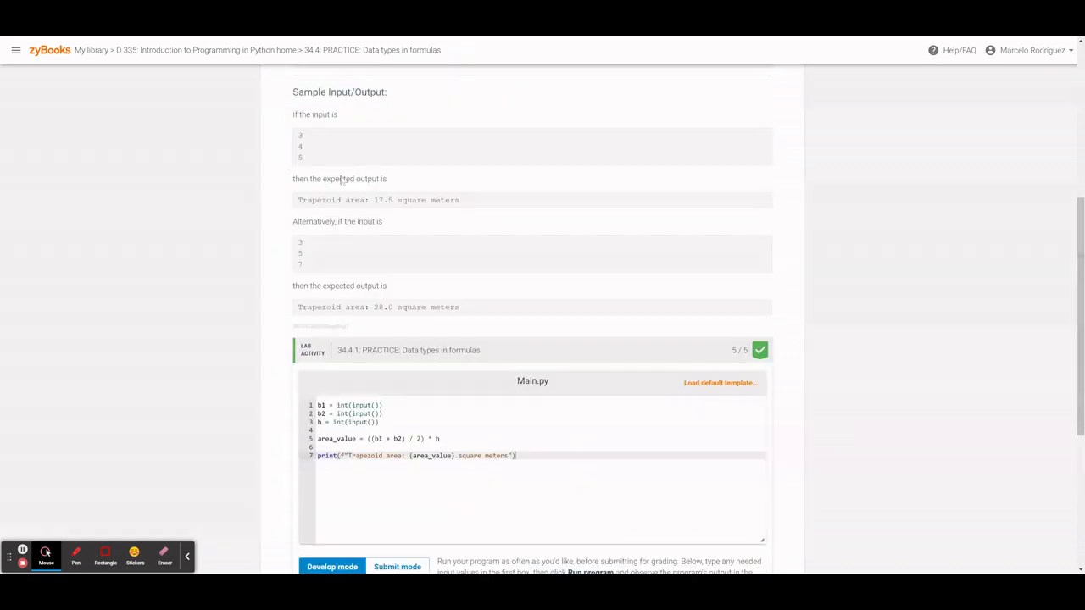
scroll("down", 3)
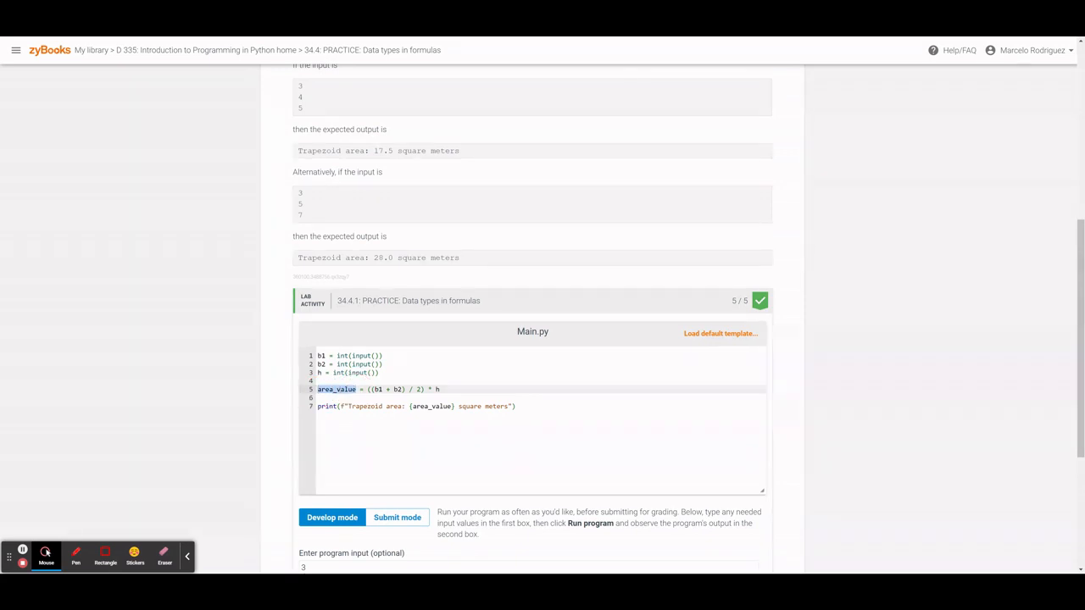
- Run Main.py in develop mode on the first sample input 3, 4, 5
scroll("down", 3)
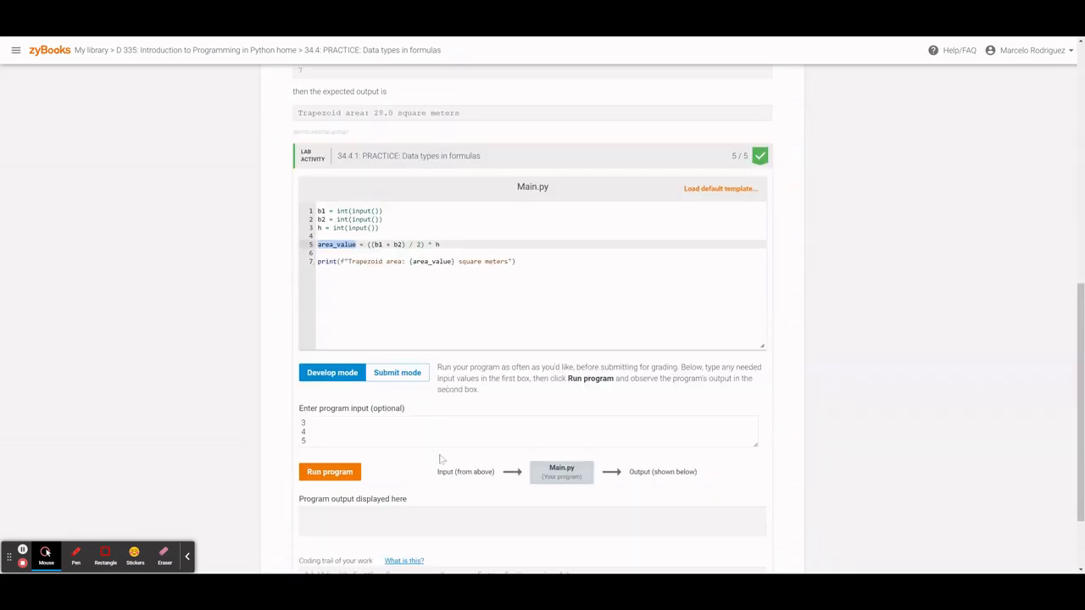
left_click(329, 468)
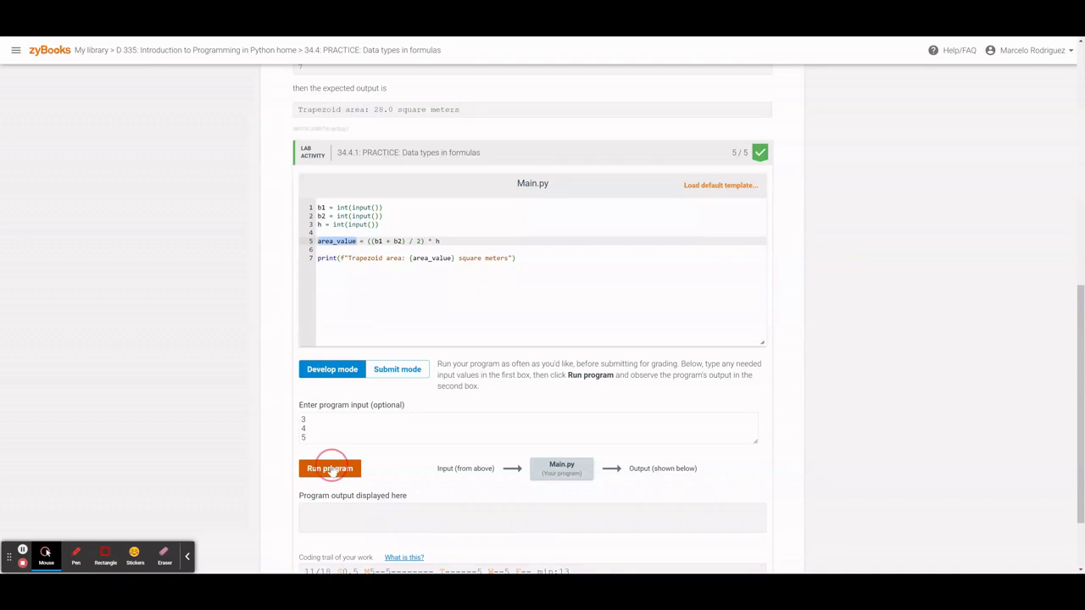
left_click(328, 467)
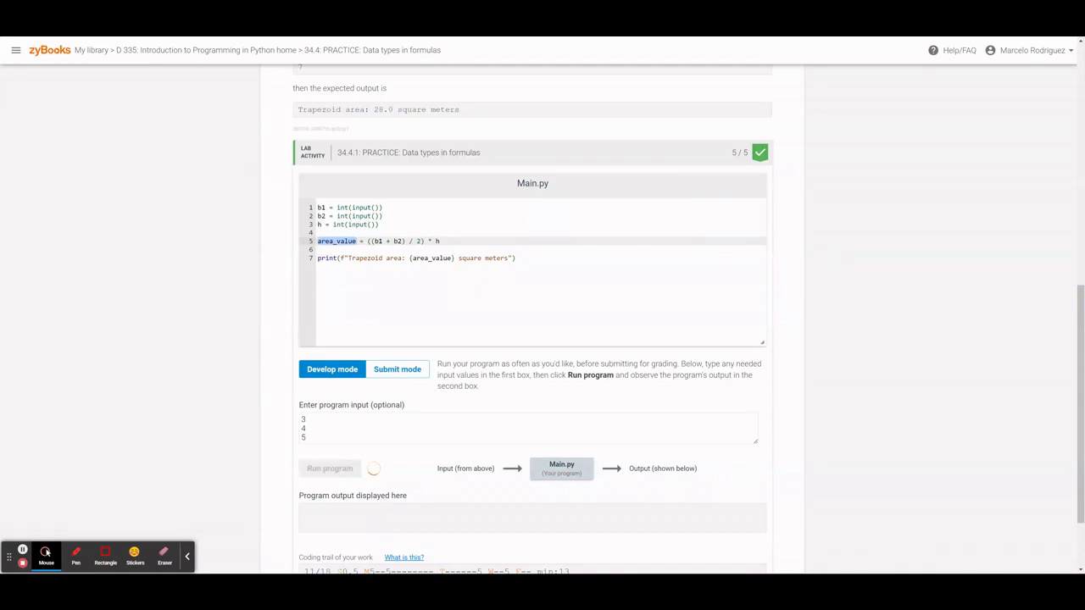
left_click(328, 468)
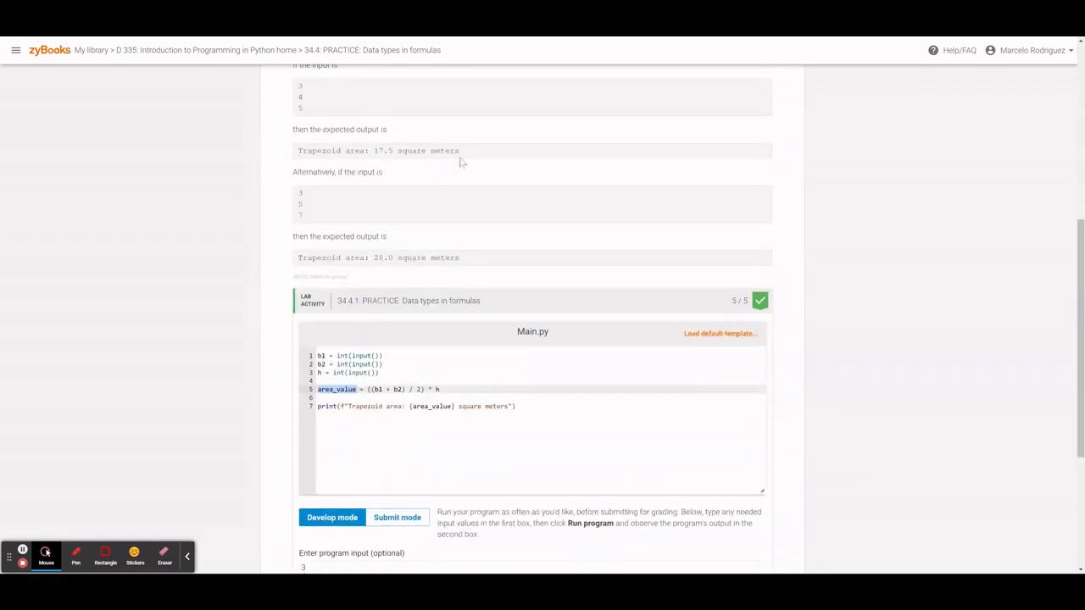
- Re-enter the sample values in the input box and rerun Main.py
scroll("down", 3)
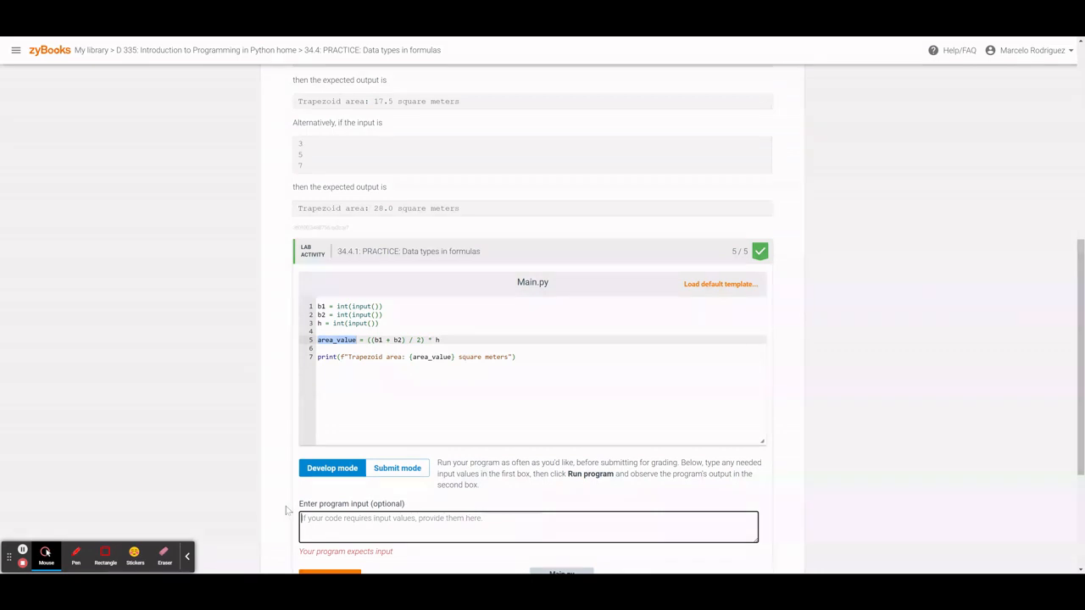
type("3.5")
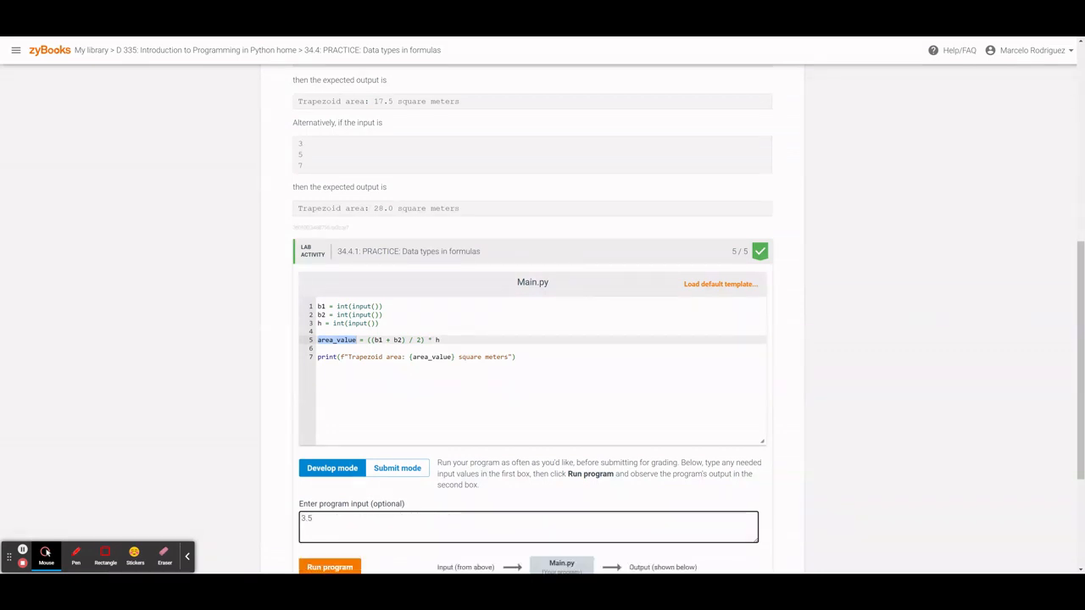
type("3")
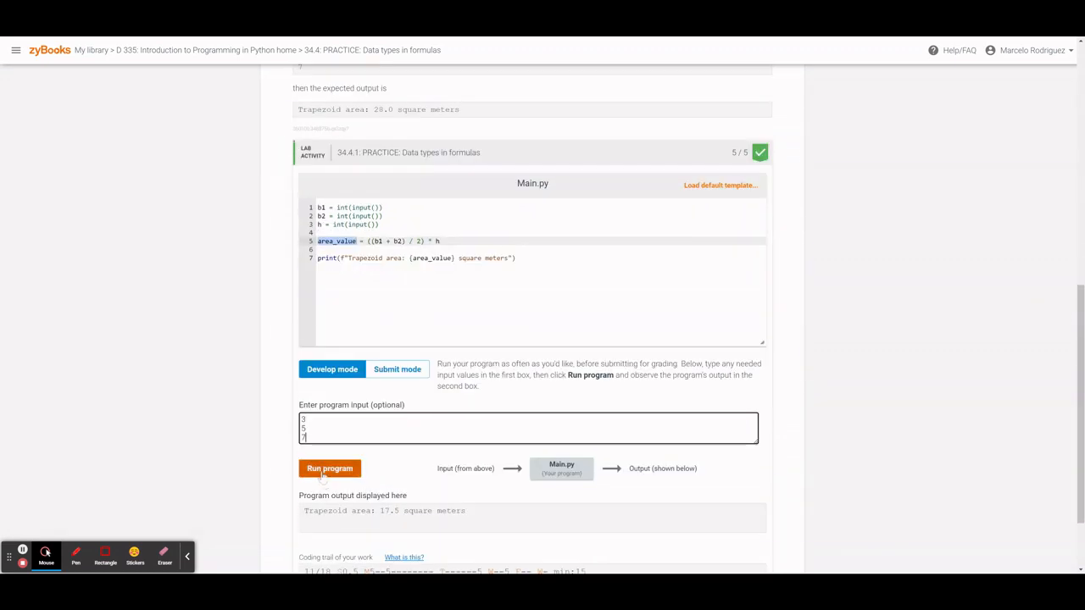
left_click(329, 468)
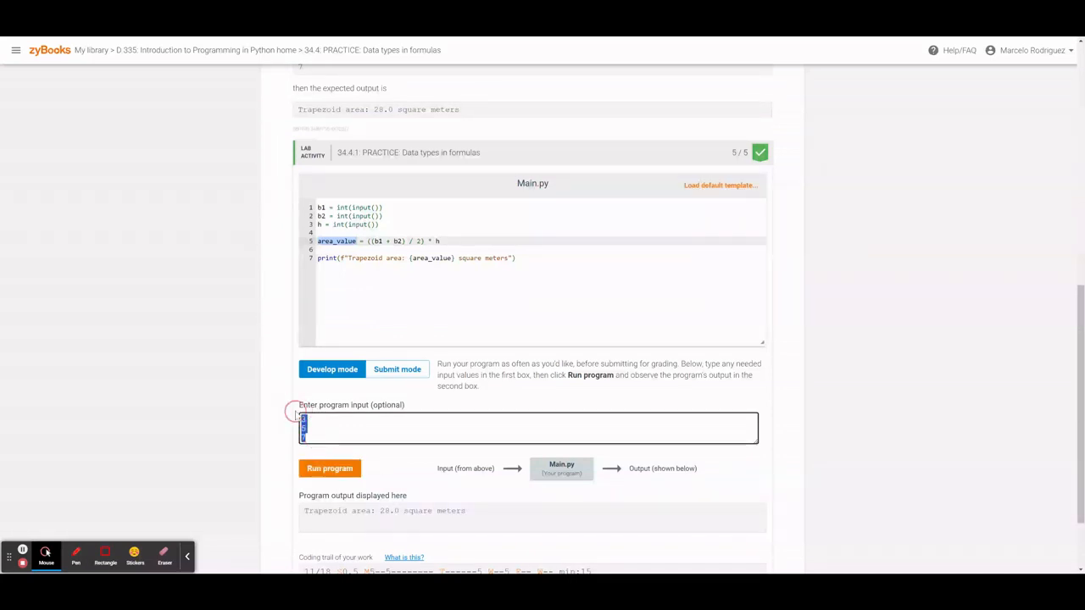
- Run Main.py on inputs 1, 1, 1 to get 'Trapezoid area: 1.0 square meters'
type("11")
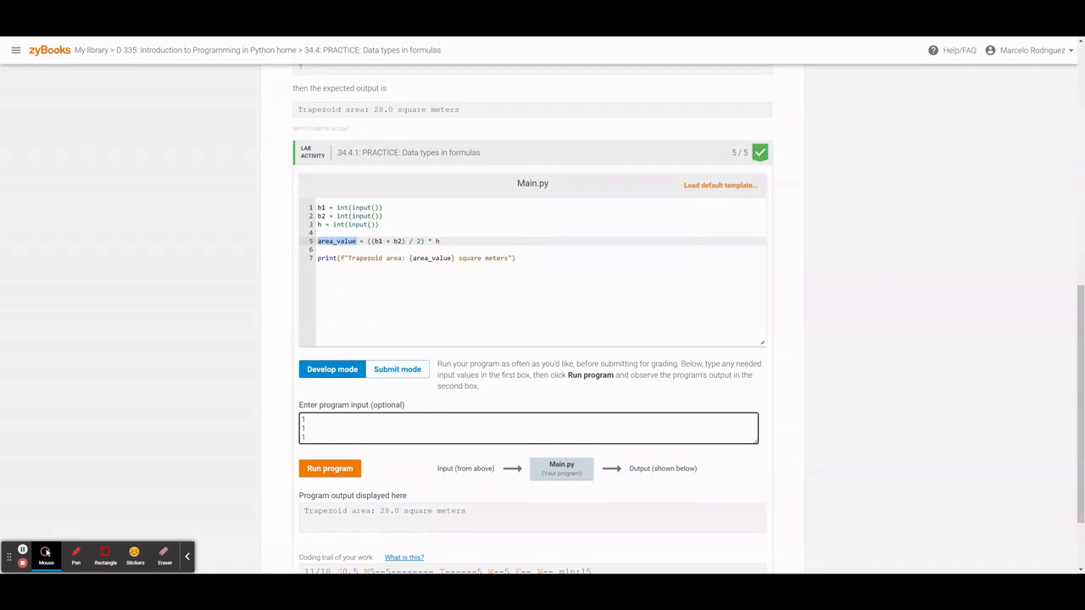
left_click(329, 468)
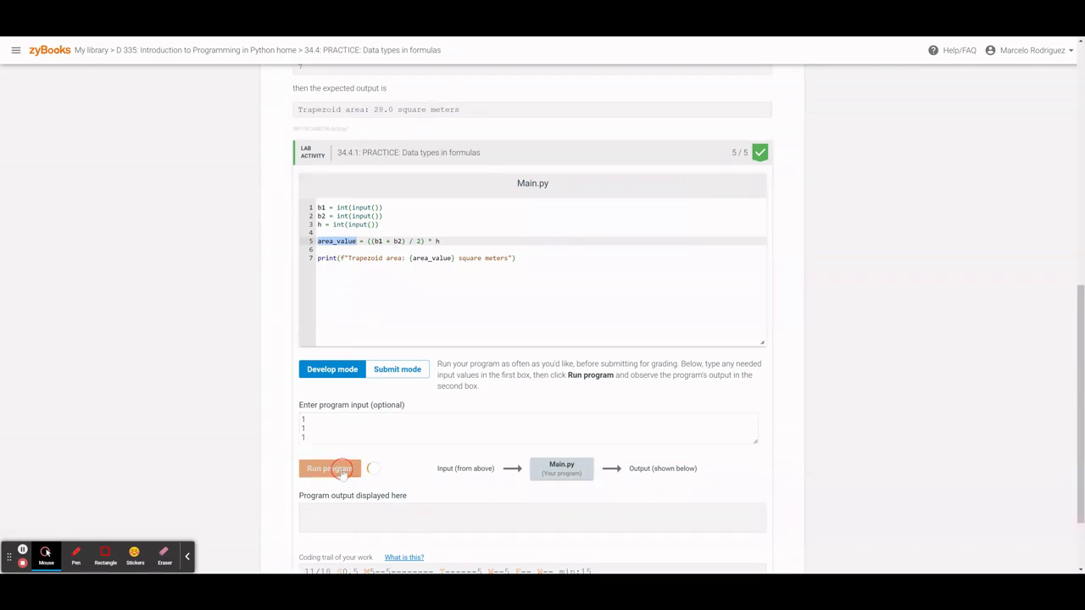
left_click(329, 467)
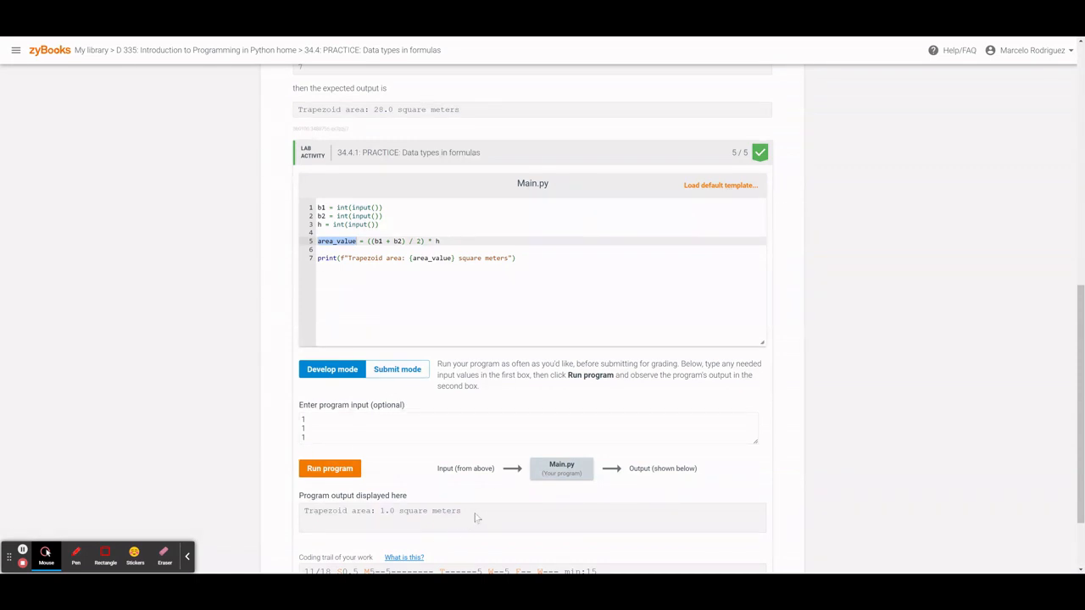
mouse_move(378, 448)
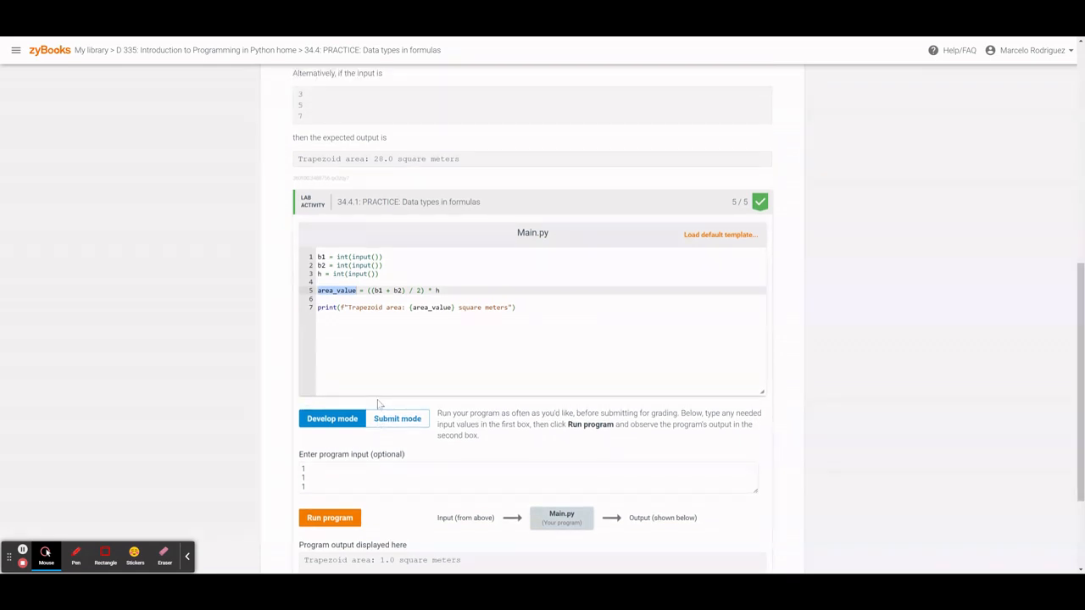
mouse_move(414, 458)
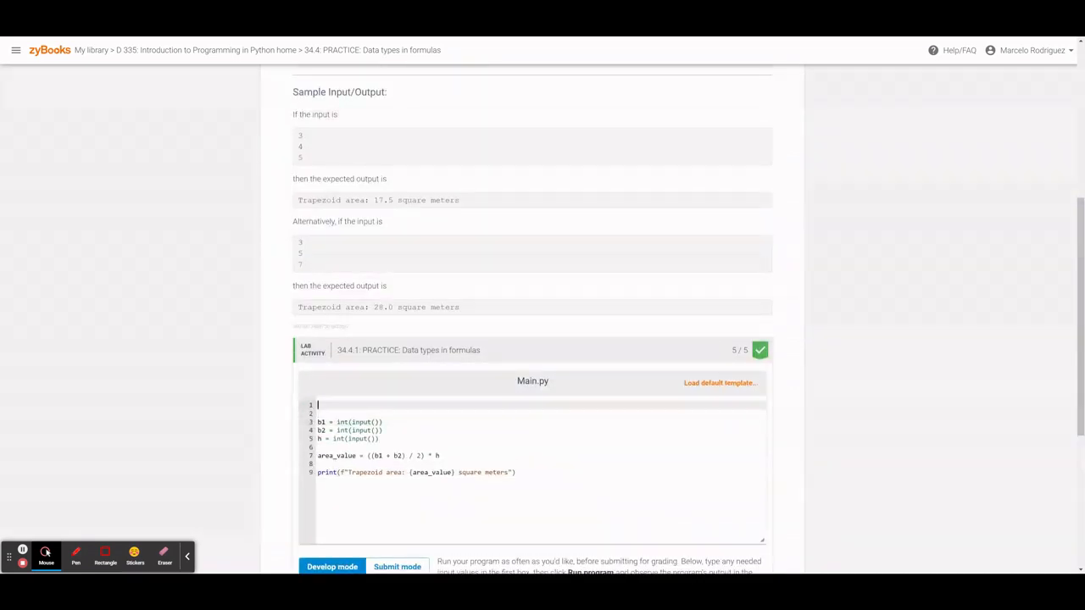
- Insert # comment lines at the top of Main.py above the input statements
type("#")
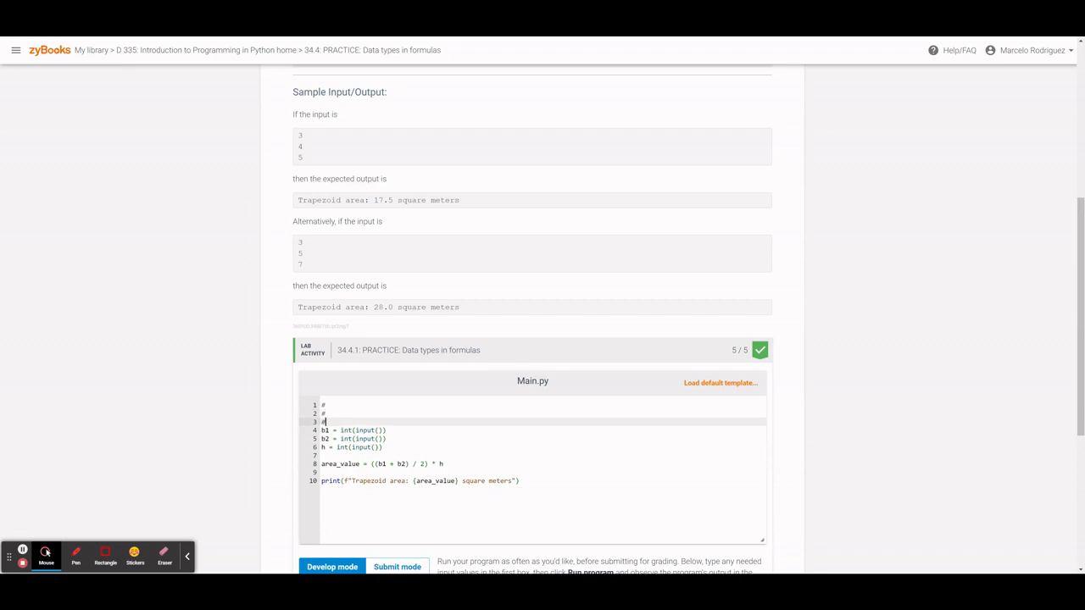
key("enter")
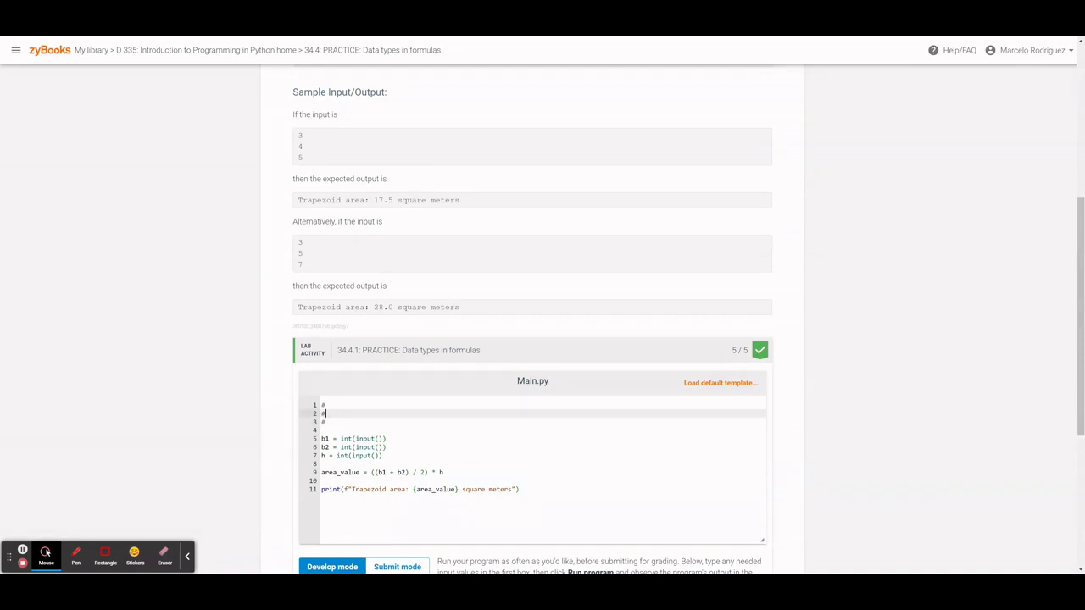
scroll("down", 3)
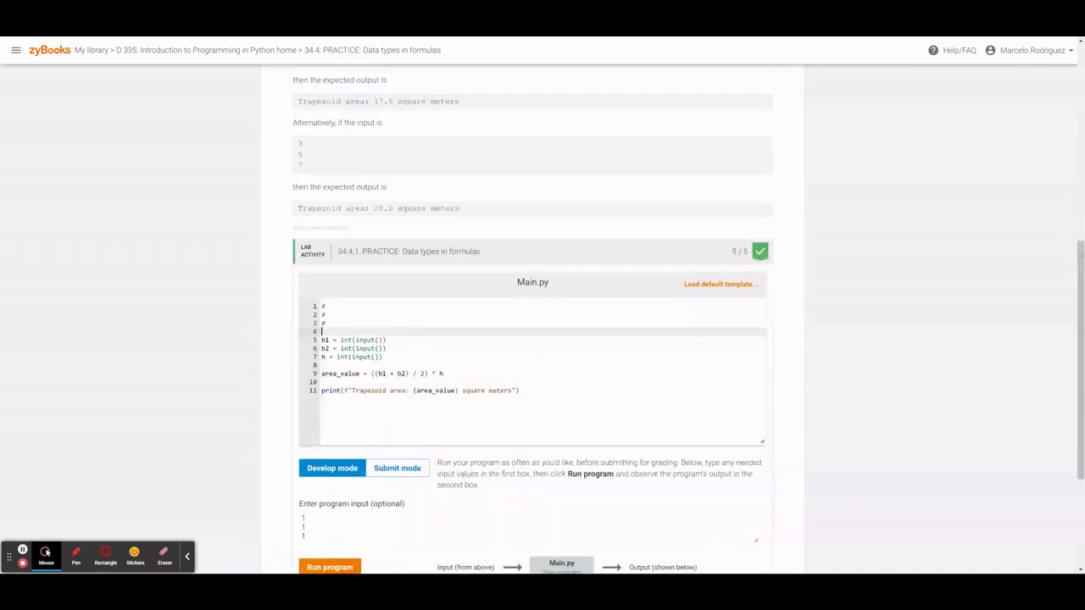